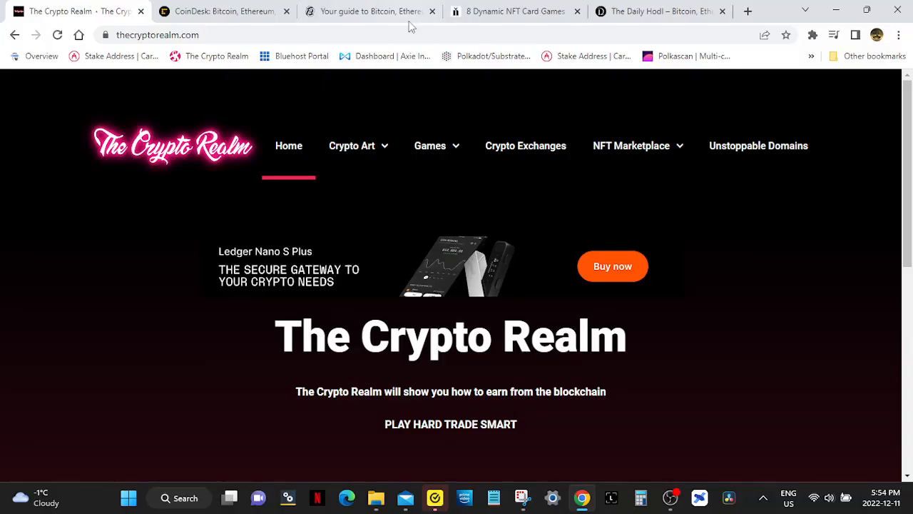
- Switch to the article tab and read the introduction down to the Gods Unchained heading and image
{"action": "left_click", "coordinate": [514, 11]}
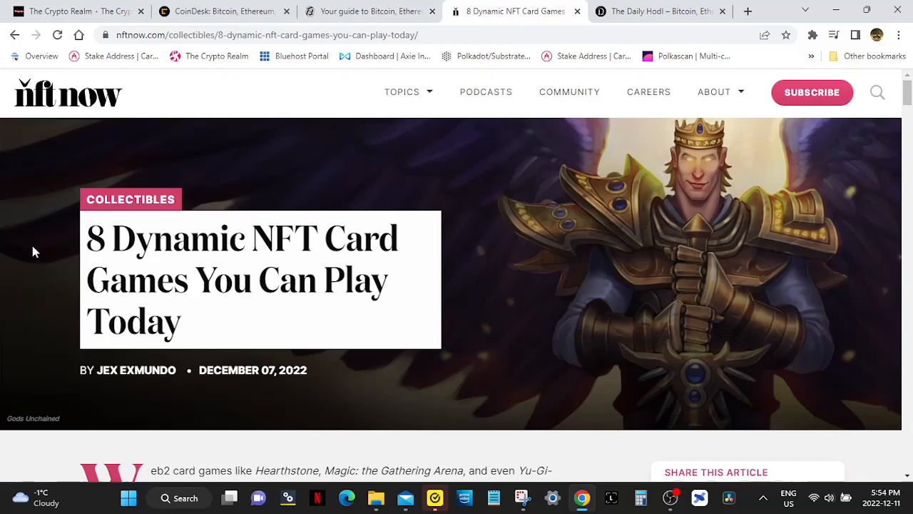
{"action": "scroll", "scroll_direction": "down", "scroll_amount": 3}
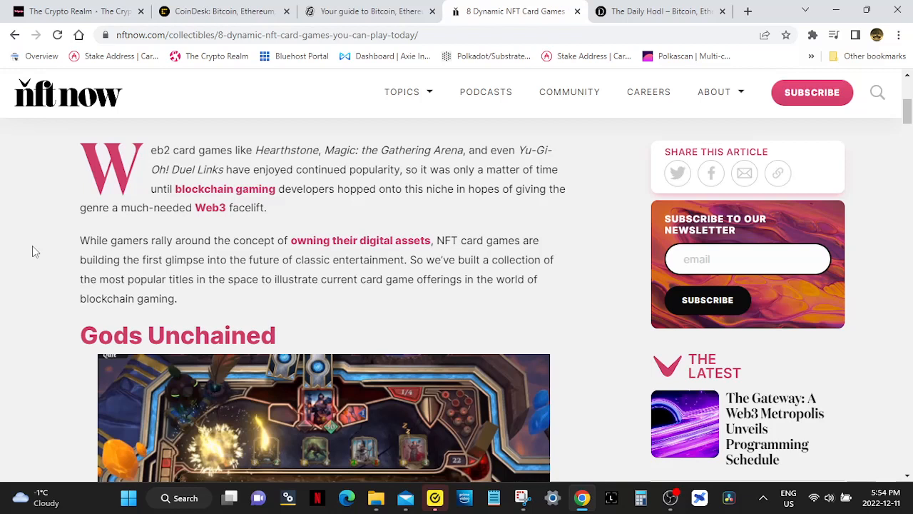
{"action": "scroll", "scroll_direction": "down", "scroll_amount": 3}
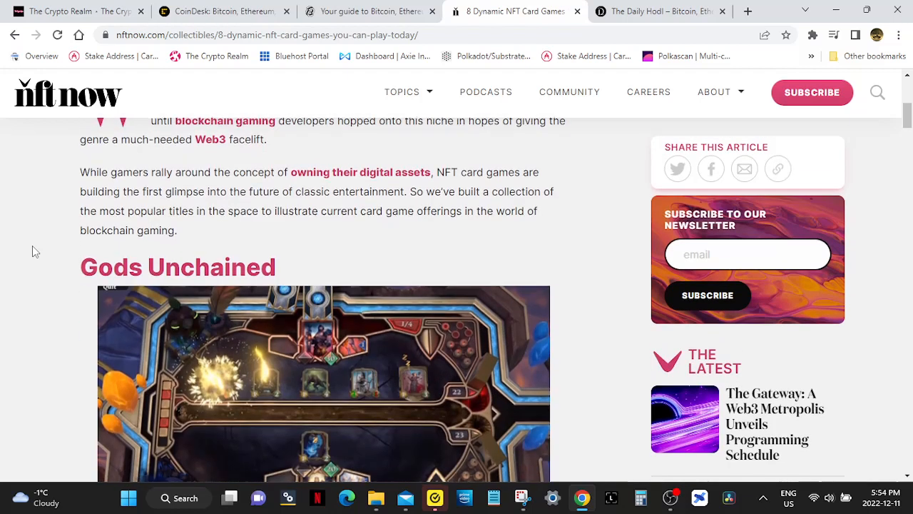
{"action": "scroll", "scroll_direction": "down", "scroll_amount": 3}
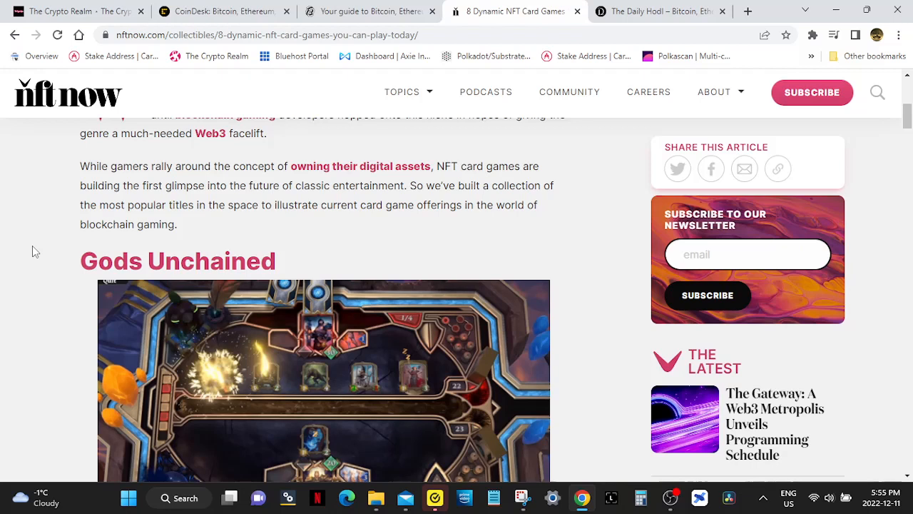
- Read the full Gods Unchained section down to the Splinterlands heading
{"action": "scroll", "scroll_direction": "down", "scroll_amount": 3}
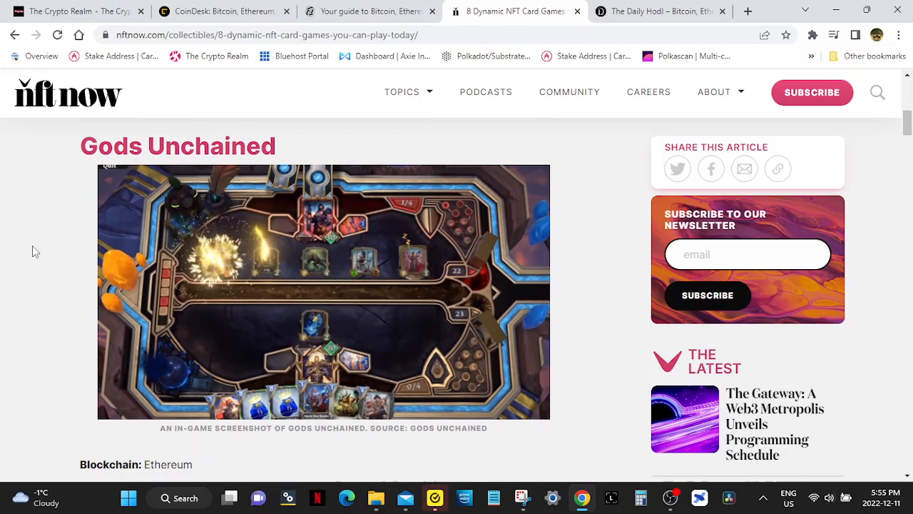
{"action": "scroll", "scroll_direction": "down", "scroll_amount": 3}
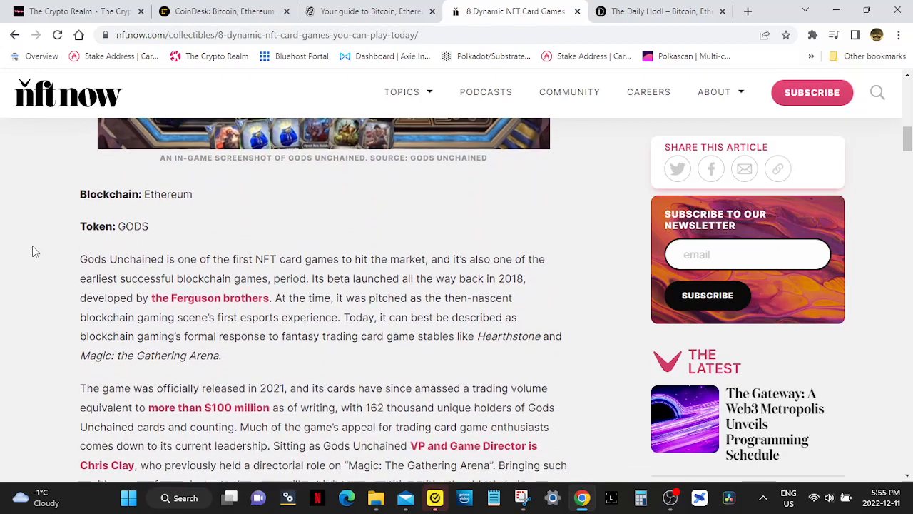
{"action": "scroll", "scroll_direction": "down", "scroll_amount": 3}
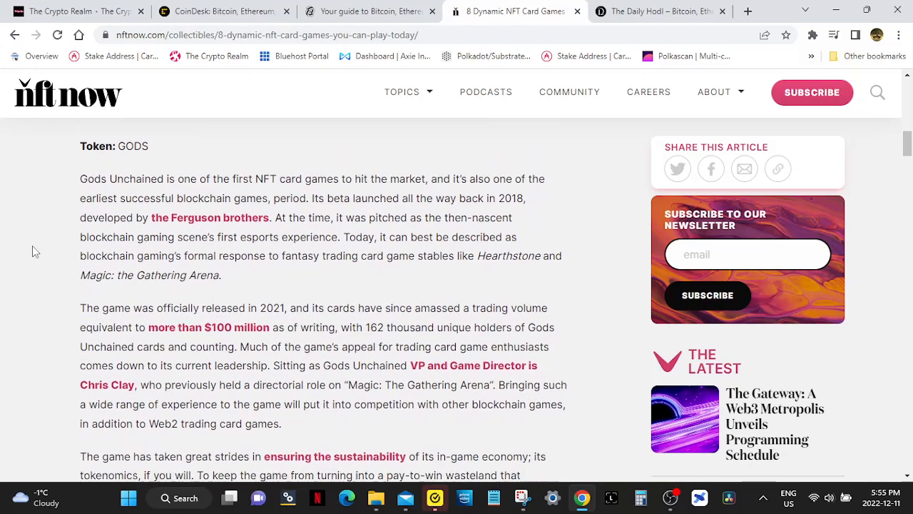
{"action": "scroll", "scroll_direction": "down", "scroll_amount": 3}
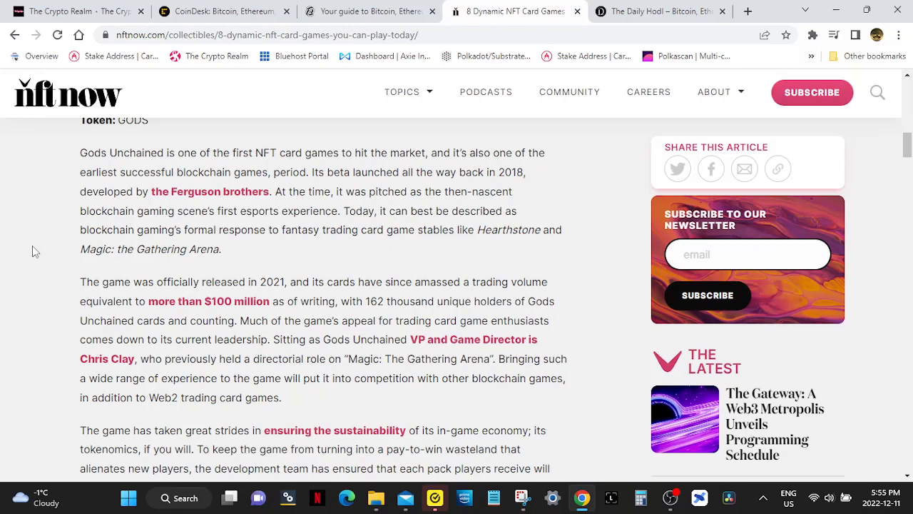
{"action": "scroll", "scroll_direction": "down", "scroll_amount": 3}
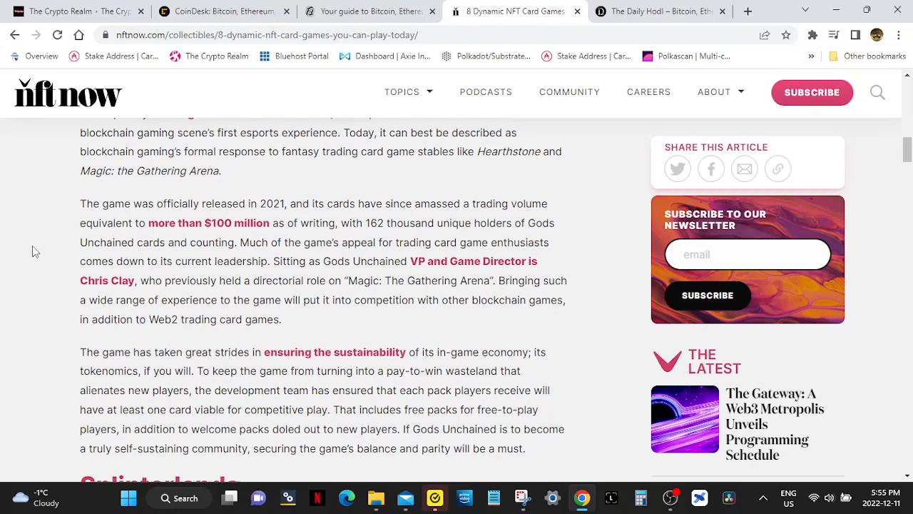
{"action": "scroll", "scroll_direction": "down", "scroll_amount": 3}
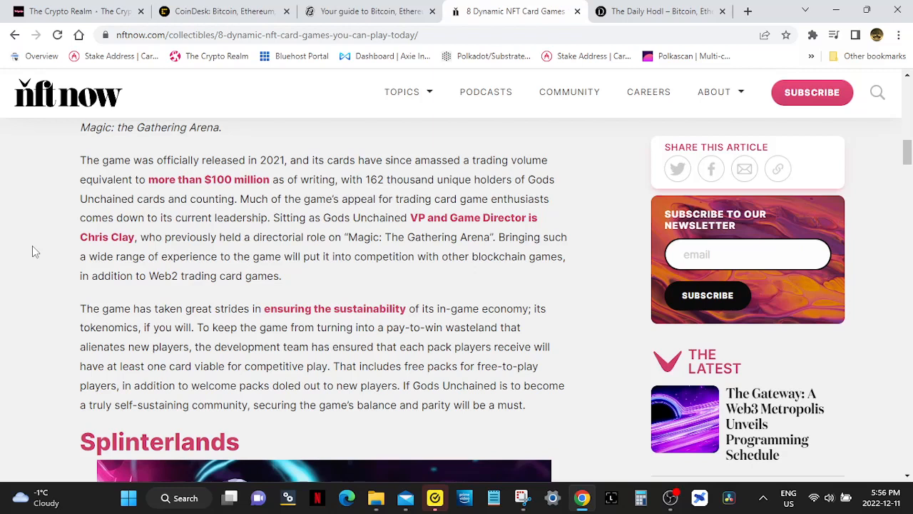
- Bring the Splinterlands heading, character artwork and caption fully into view
{"action": "scroll", "scroll_direction": "down", "scroll_amount": 3}
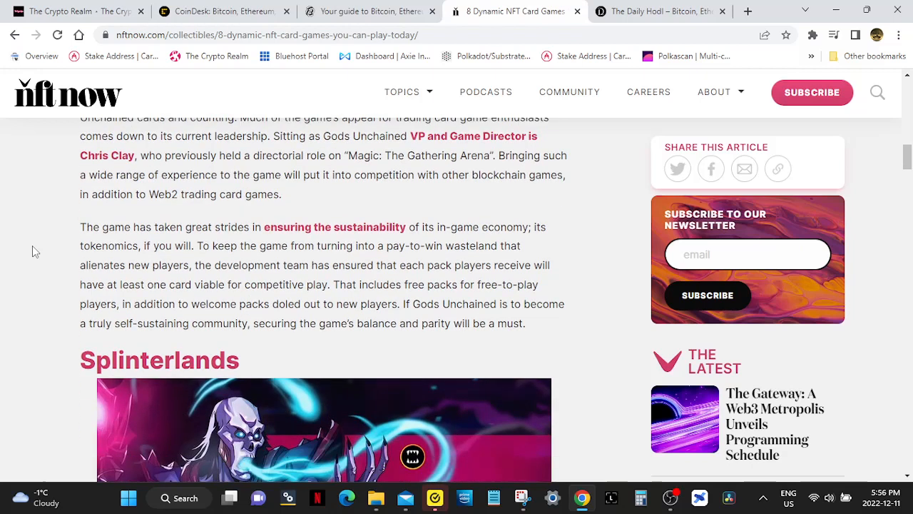
{"action": "scroll", "scroll_direction": "down", "scroll_amount": 3}
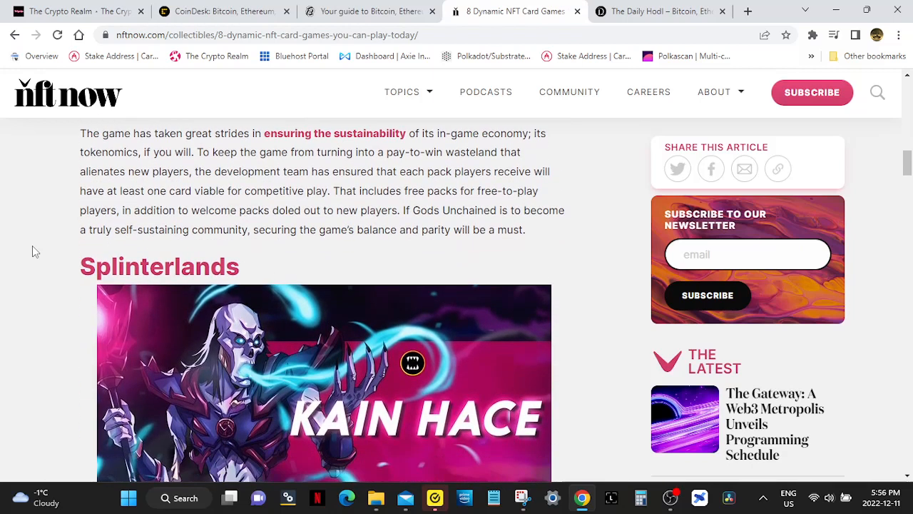
{"action": "scroll", "scroll_direction": "down", "scroll_amount": 3}
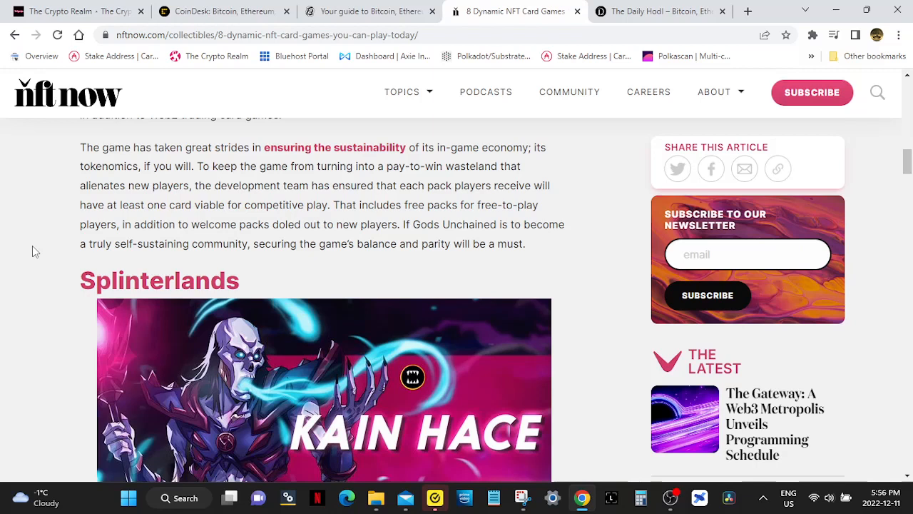
{"action": "scroll", "scroll_direction": "down", "scroll_amount": 3}
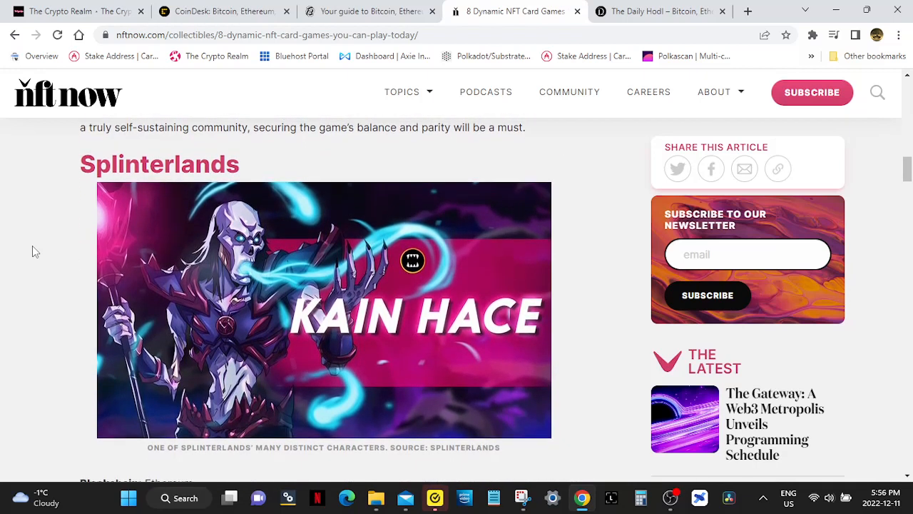
- Read the whole Splinterlands section down to the Sorare heading and the top of its image
{"action": "scroll", "scroll_direction": "down", "scroll_amount": 3}
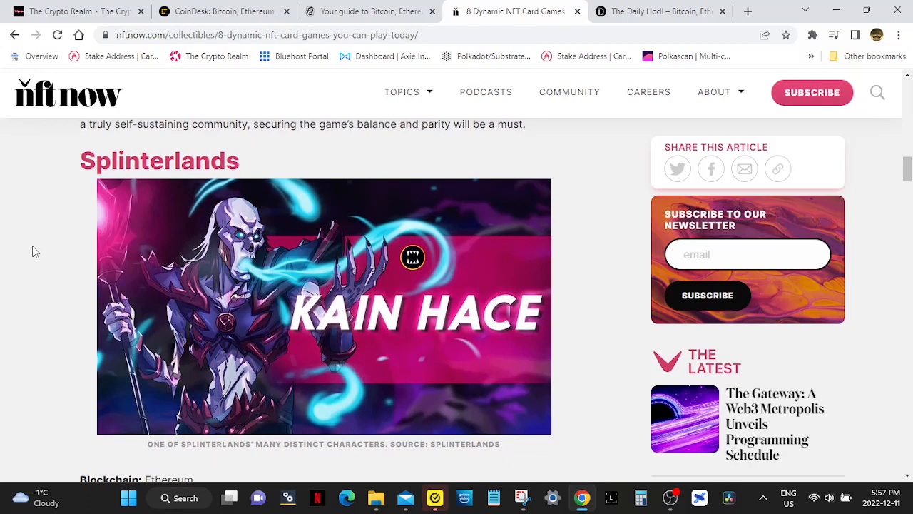
{"action": "scroll", "scroll_direction": "down", "scroll_amount": 3}
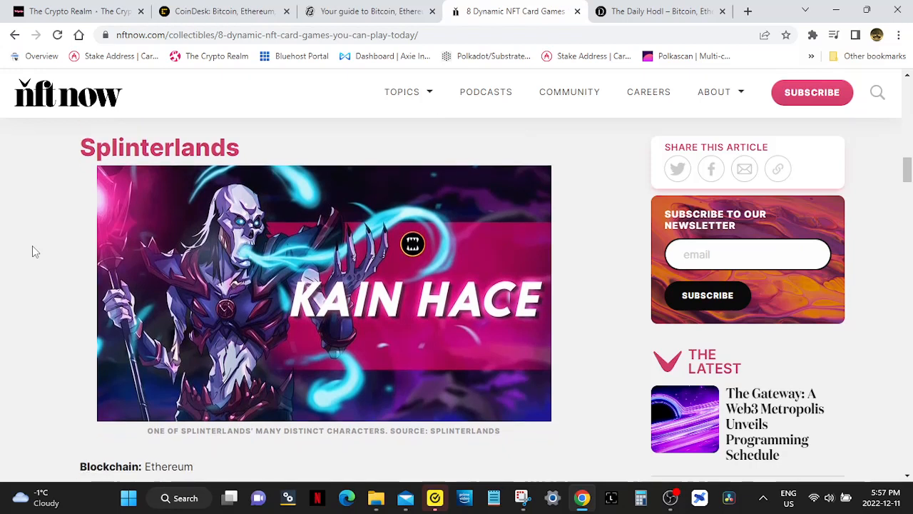
{"action": "scroll", "scroll_direction": "down", "scroll_amount": 3}
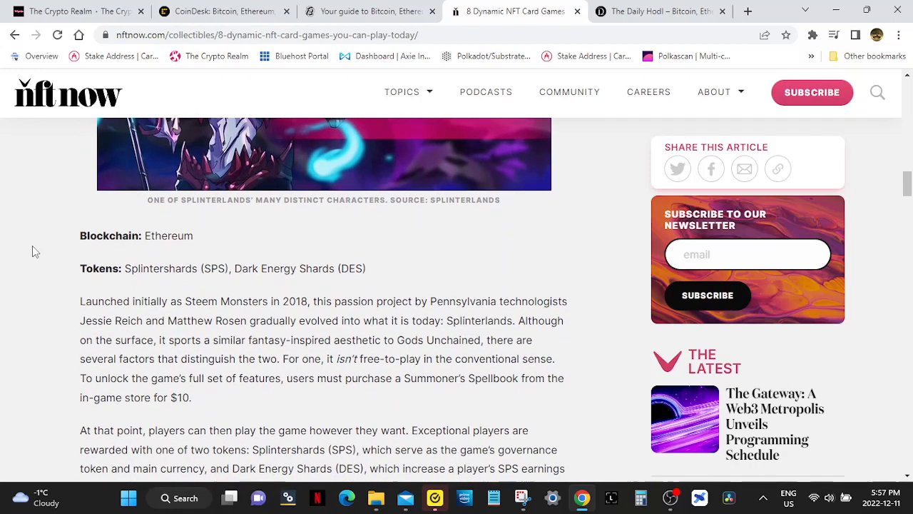
{"action": "scroll", "scroll_direction": "down", "scroll_amount": 3}
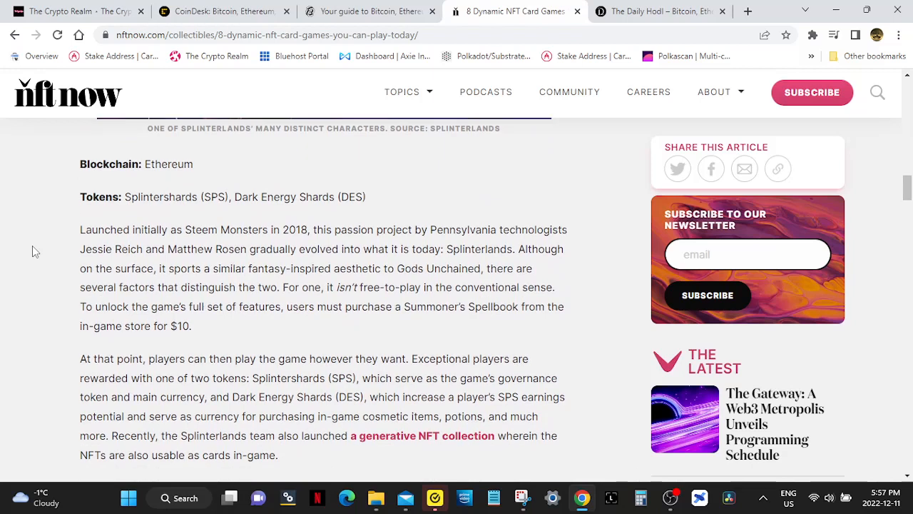
{"action": "scroll", "scroll_direction": "down", "scroll_amount": 3}
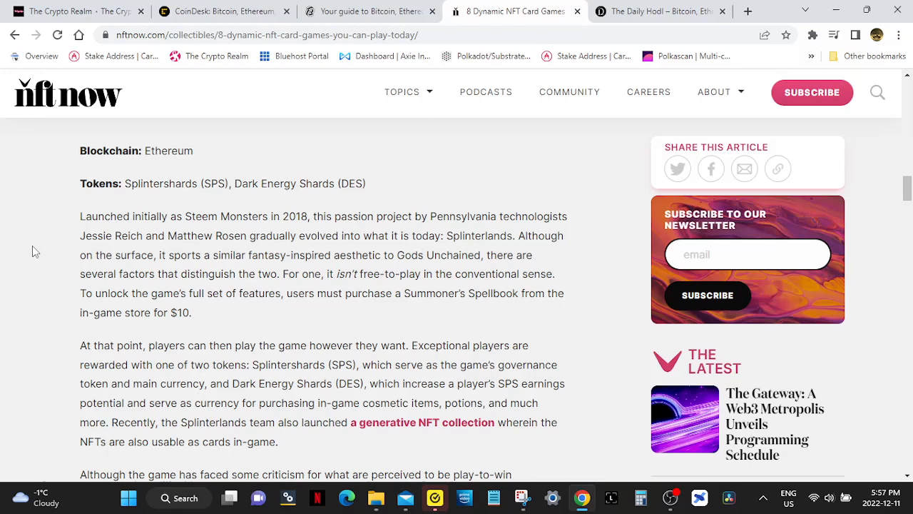
{"action": "scroll", "scroll_direction": "down", "scroll_amount": 3}
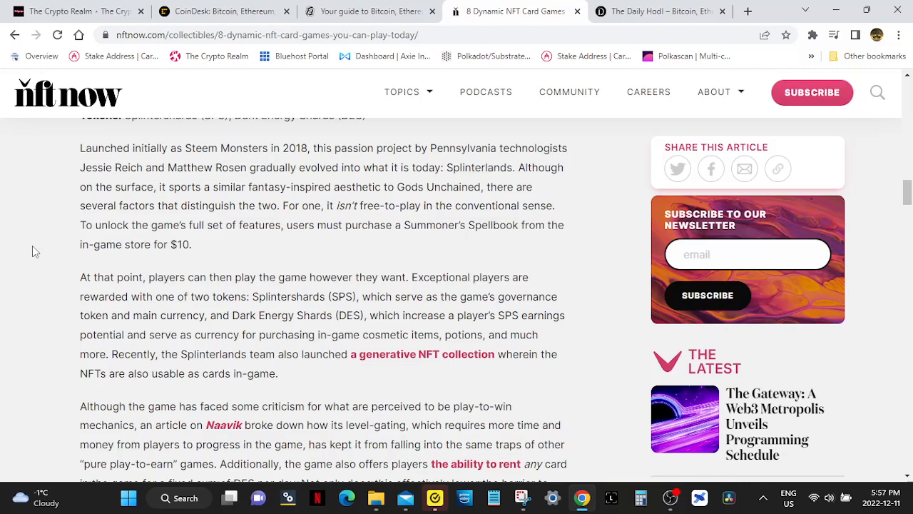
{"action": "scroll", "scroll_direction": "down", "scroll_amount": 3}
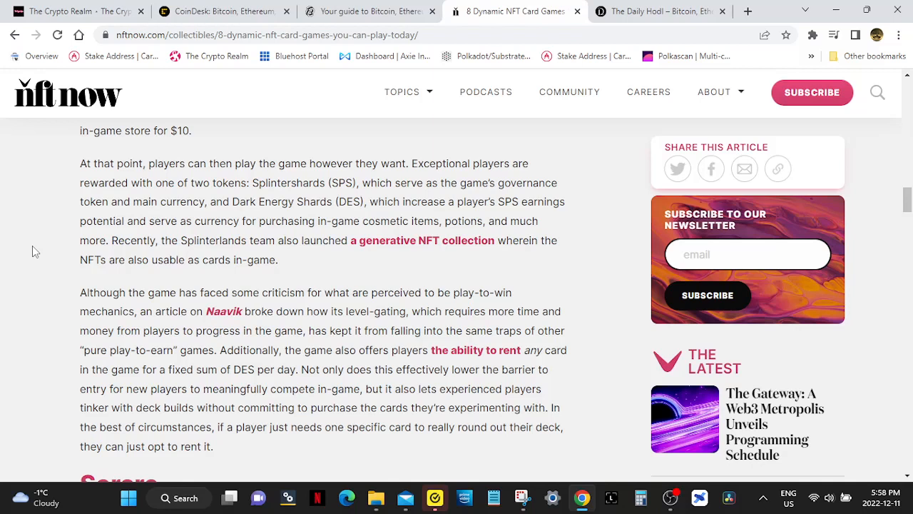
{"action": "scroll", "scroll_direction": "down", "scroll_amount": 3}
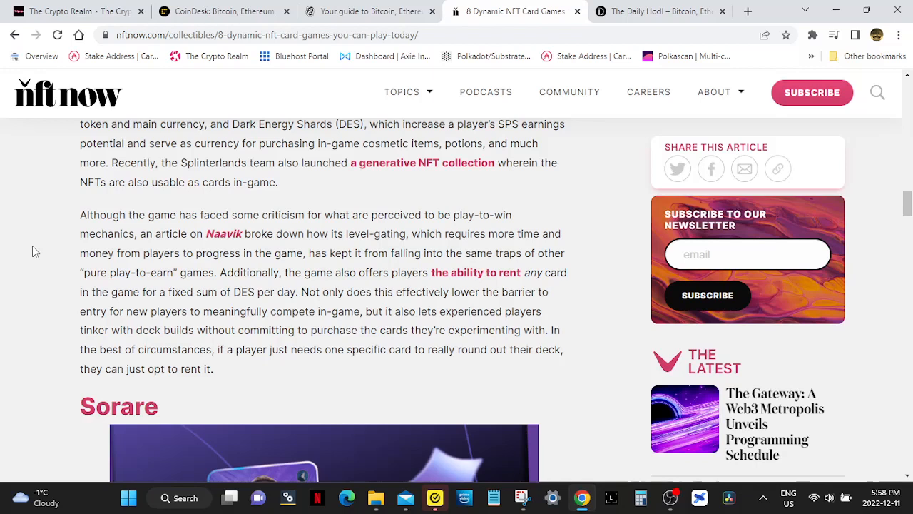
- Bring the Sorare heading and basketball player card artwork into view
{"action": "scroll", "scroll_direction": "down", "scroll_amount": 3}
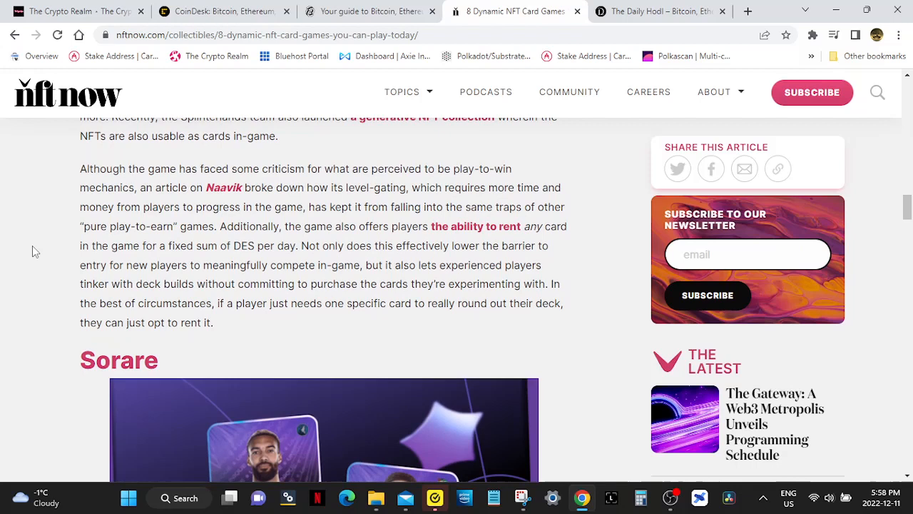
{"action": "scroll", "scroll_direction": "down", "scroll_amount": 3}
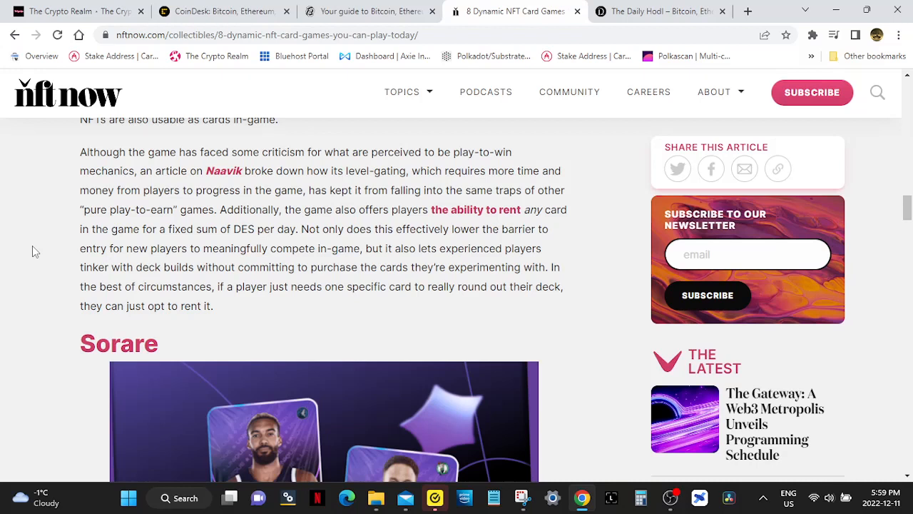
{"action": "scroll", "scroll_direction": "down", "scroll_amount": 3}
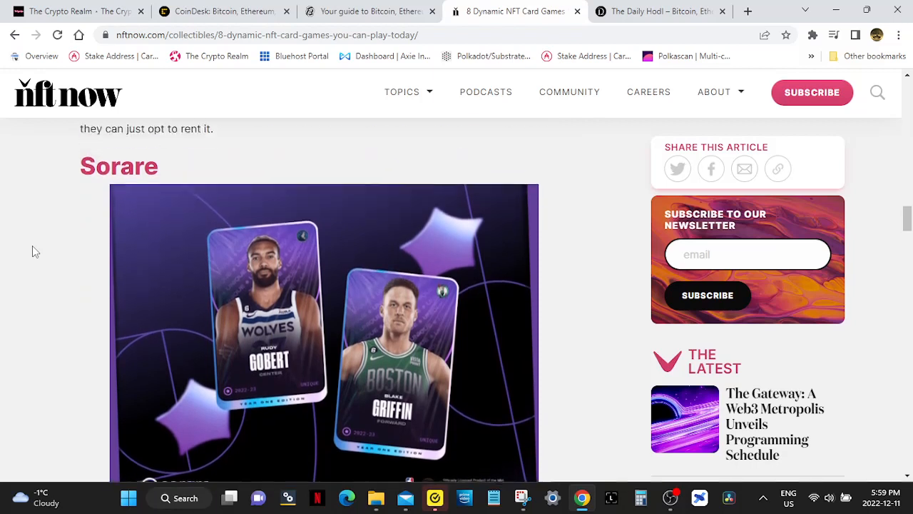
- Read the Sorare paragraphs down to the Duo heading and its card image
{"action": "scroll", "scroll_direction": "down", "scroll_amount": 3}
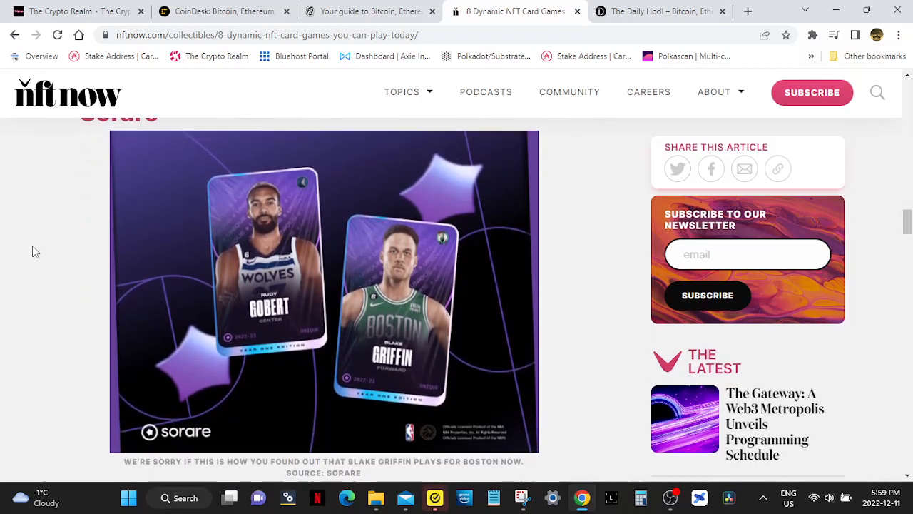
{"action": "scroll", "scroll_direction": "down", "scroll_amount": 3}
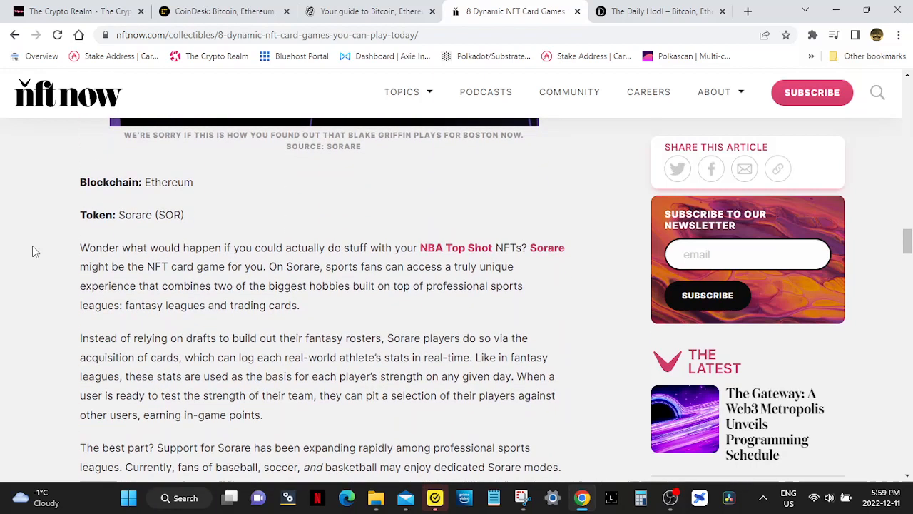
{"action": "scroll", "scroll_direction": "down", "scroll_amount": 3}
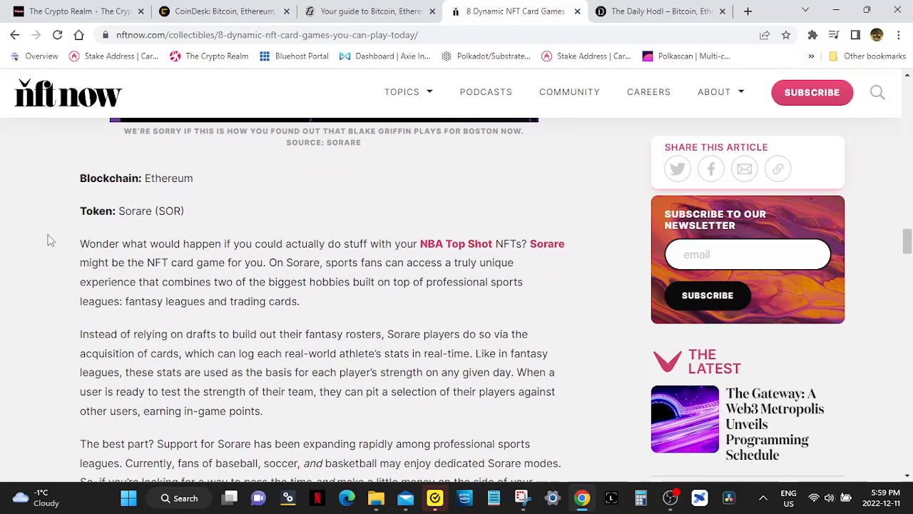
{"action": "mouse_move", "coordinate": [56, 242]}
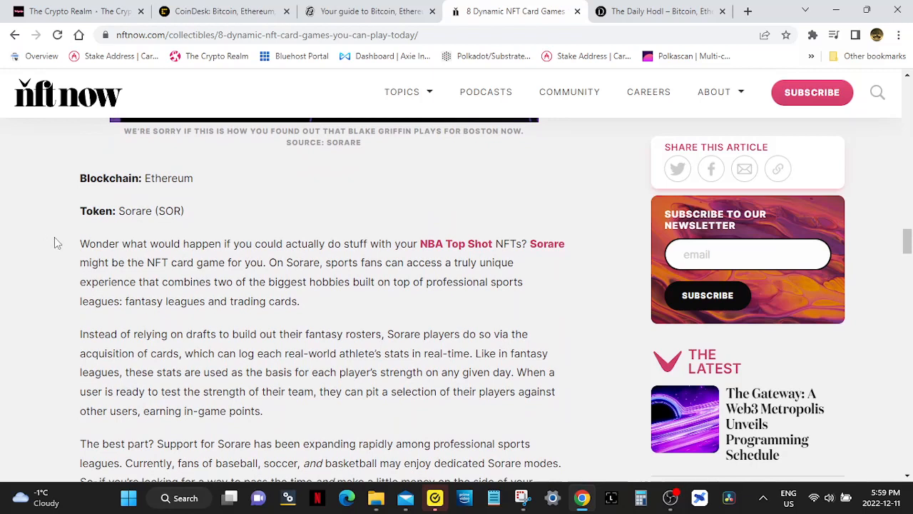
{"action": "scroll", "scroll_direction": "down", "scroll_amount": 3}
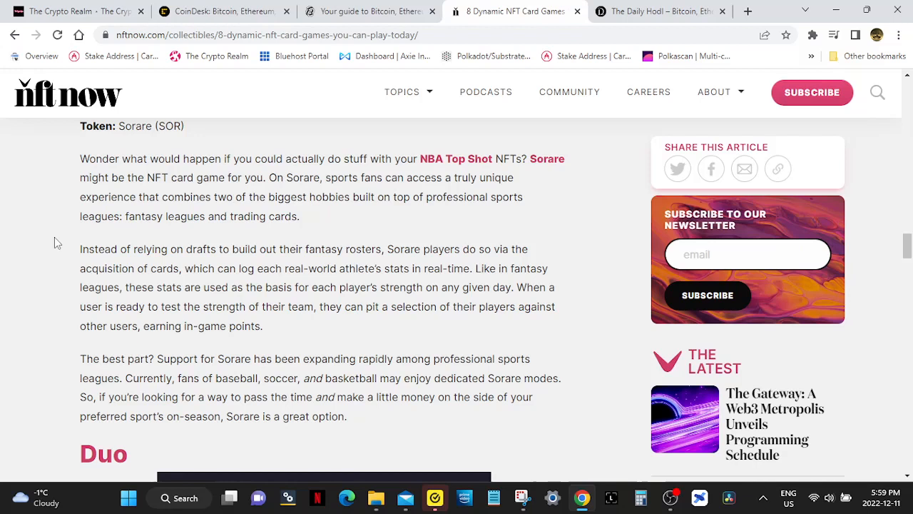
{"action": "scroll", "scroll_direction": "down", "scroll_amount": 3}
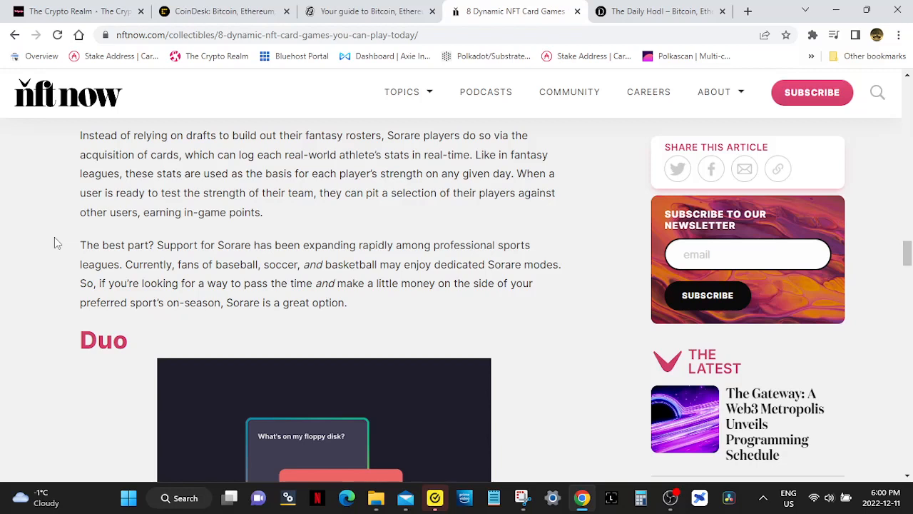
{"action": "scroll", "scroll_direction": "down", "scroll_amount": 3}
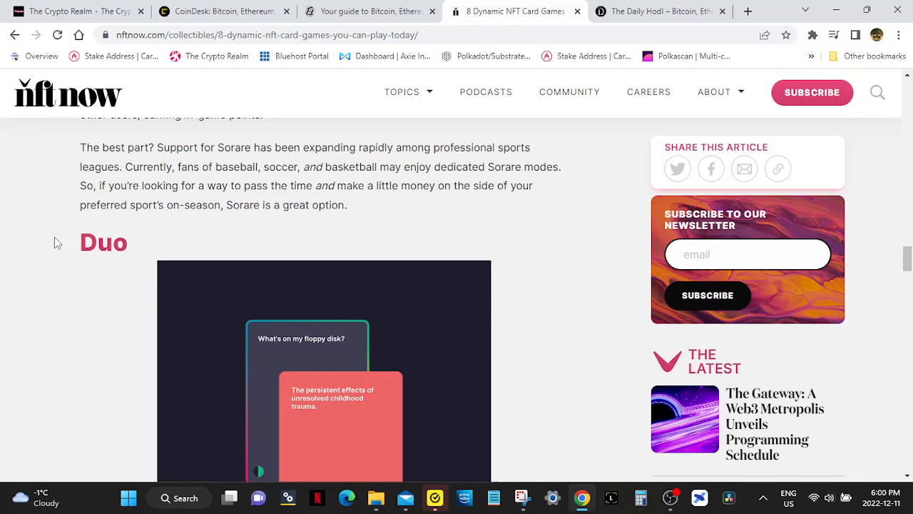
{"action": "scroll", "scroll_direction": "down", "scroll_amount": 3}
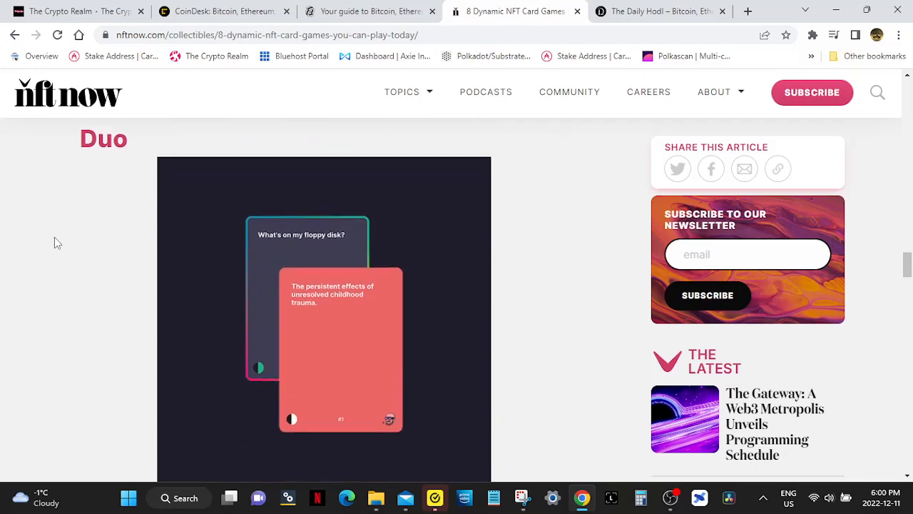
- Read the Duo on Cardano section down to the Axie Infinity heading, artwork and details
{"action": "scroll", "scroll_direction": "down", "scroll_amount": 3}
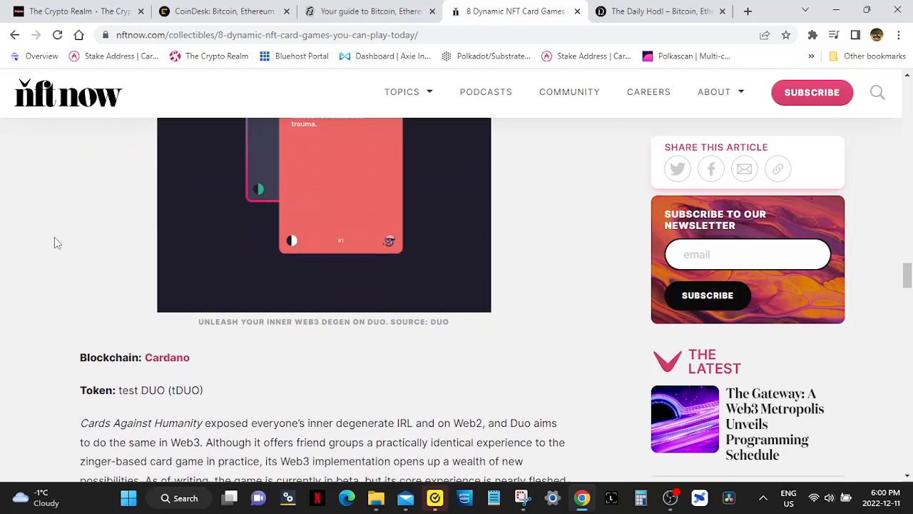
{"action": "scroll", "scroll_direction": "down", "scroll_amount": 3}
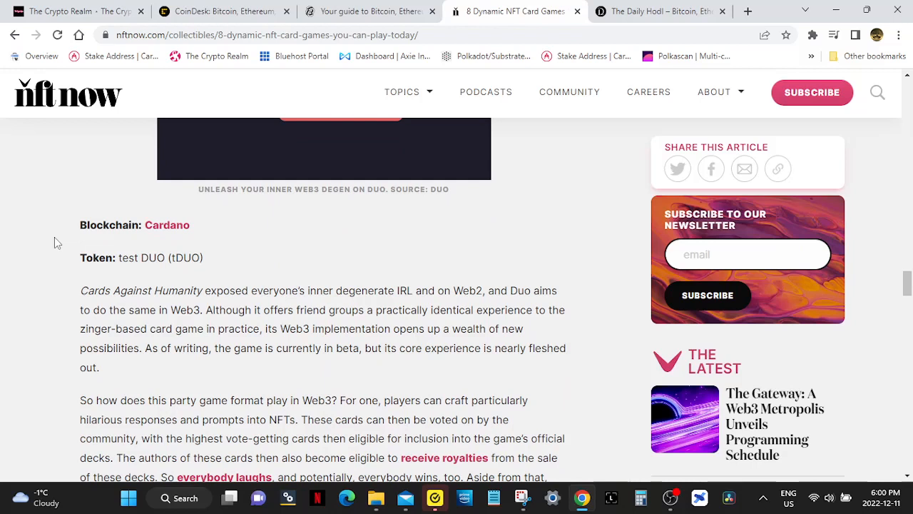
{"action": "scroll", "scroll_direction": "down", "scroll_amount": 3}
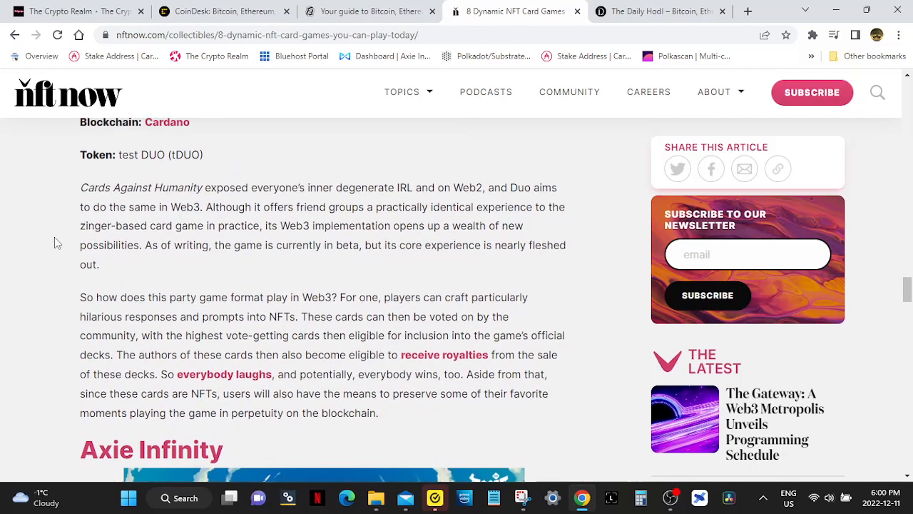
{"action": "scroll", "scroll_direction": "down", "scroll_amount": 3}
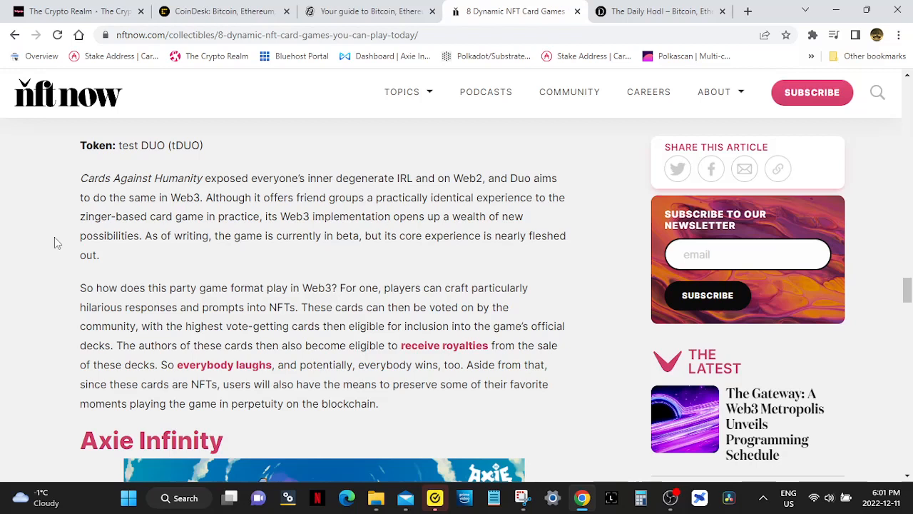
{"action": "scroll", "scroll_direction": "down", "scroll_amount": 3}
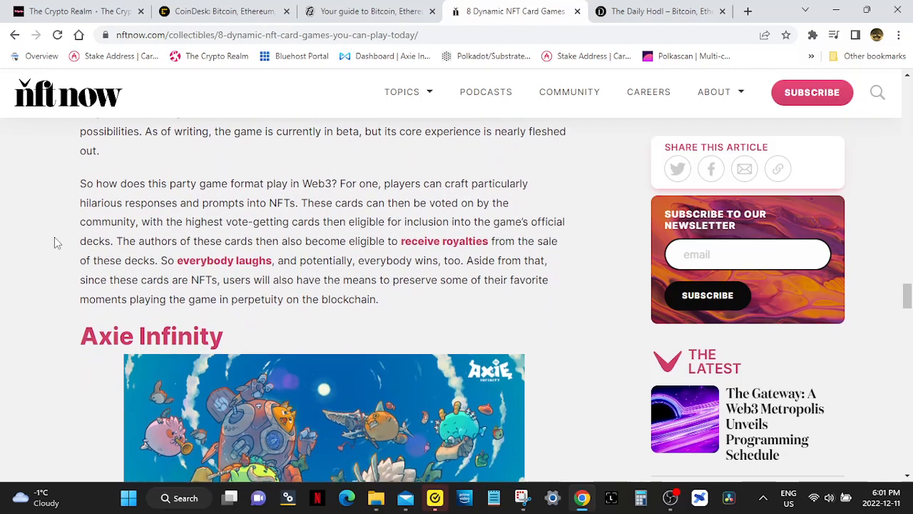
{"action": "scroll", "scroll_direction": "down", "scroll_amount": 3}
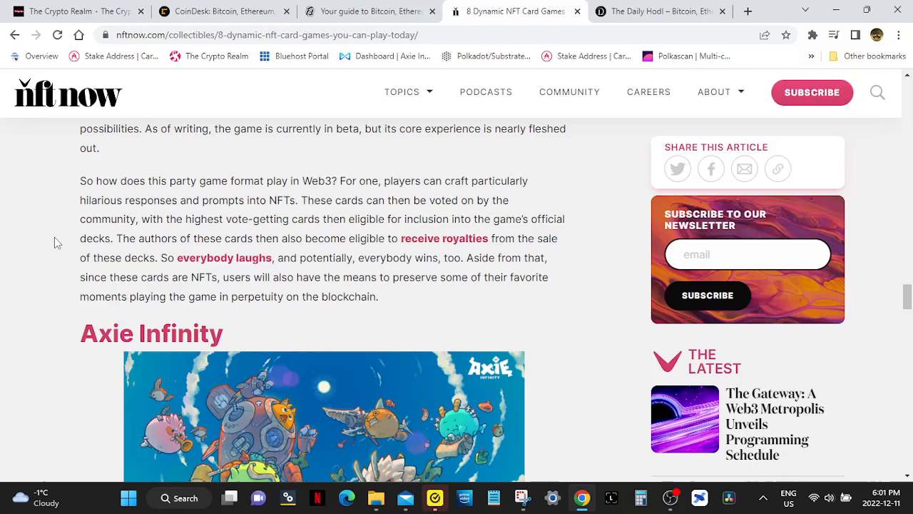
{"action": "scroll", "scroll_direction": "down", "scroll_amount": 3}
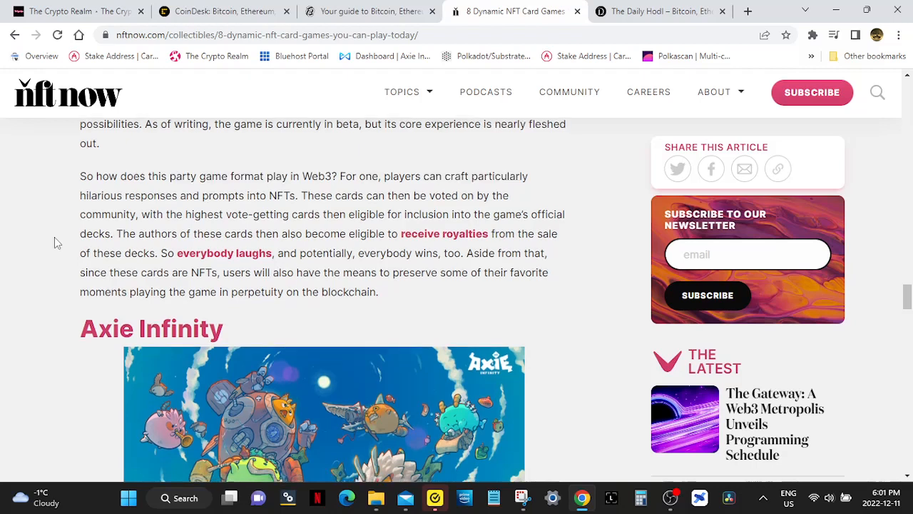
{"action": "scroll", "scroll_direction": "down", "scroll_amount": 3}
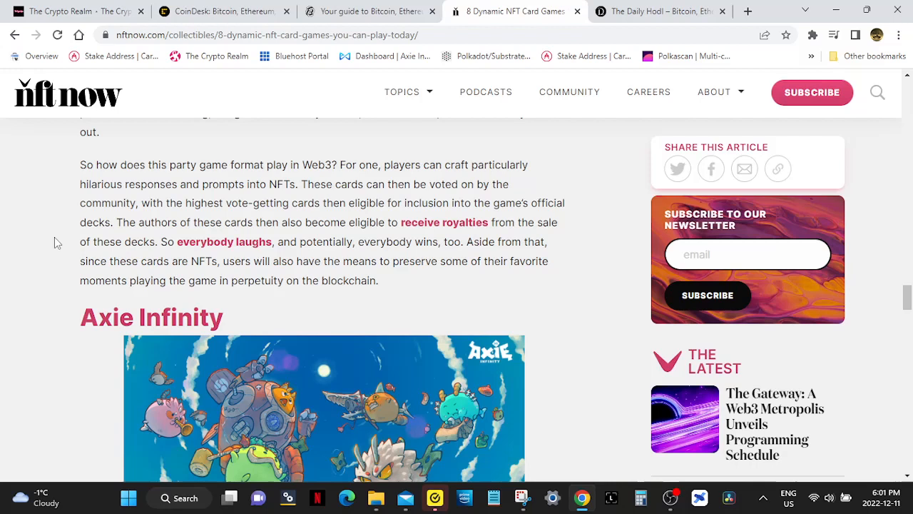
{"action": "scroll", "scroll_direction": "down", "scroll_amount": 3}
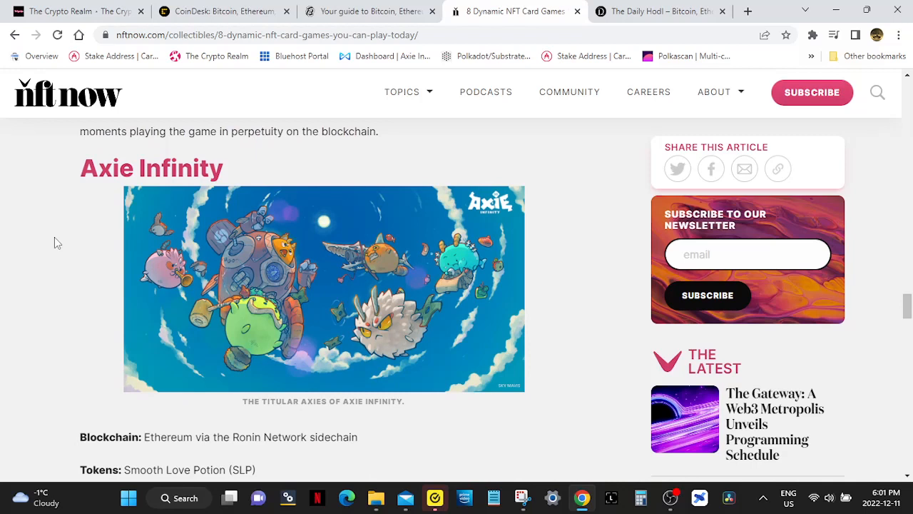
- Read the Axie Infinity section down to the Spells of Genesis heading, image and blockchain info
{"action": "scroll", "scroll_direction": "down", "scroll_amount": 3}
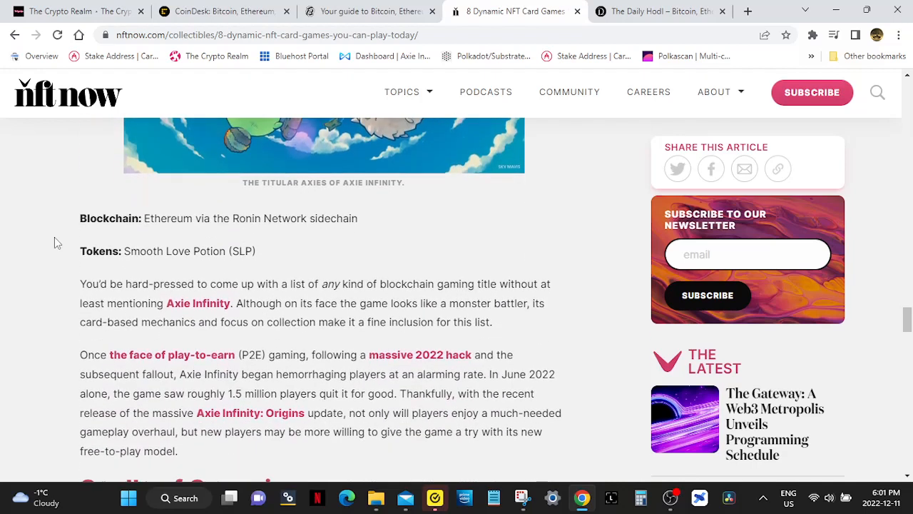
{"action": "scroll", "scroll_direction": "down", "scroll_amount": 3}
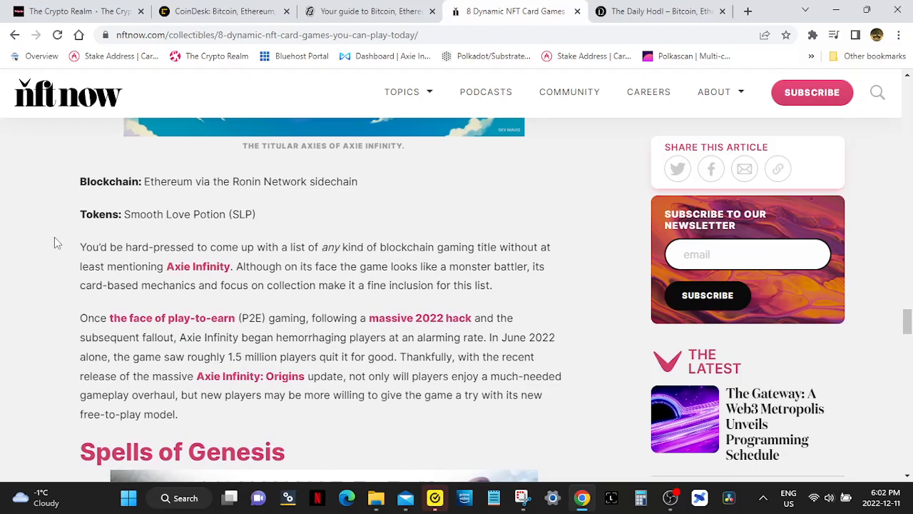
{"action": "scroll", "scroll_direction": "down", "scroll_amount": 3}
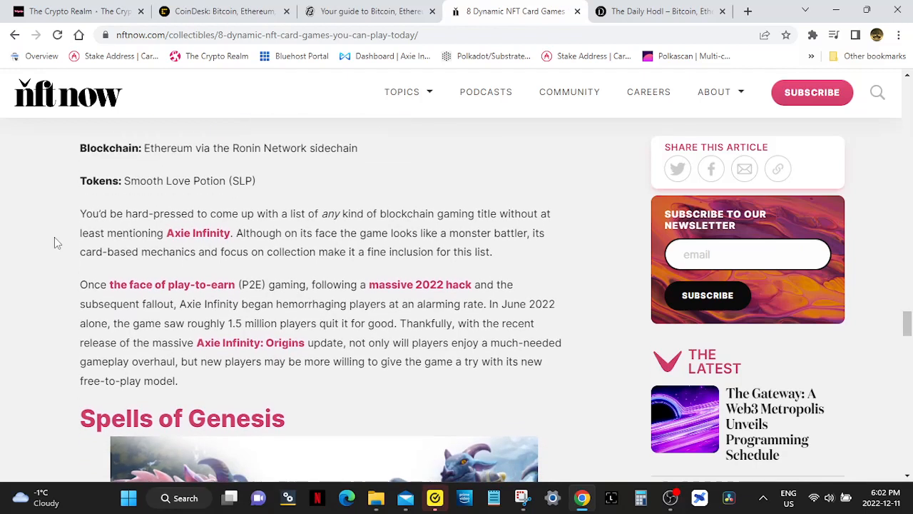
{"action": "scroll", "scroll_direction": "down", "scroll_amount": 3}
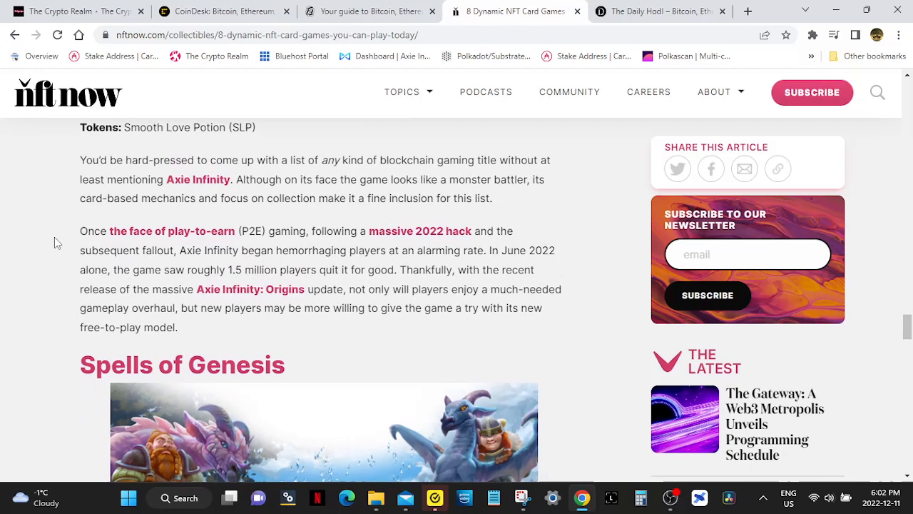
{"action": "scroll", "scroll_direction": "down", "scroll_amount": 3}
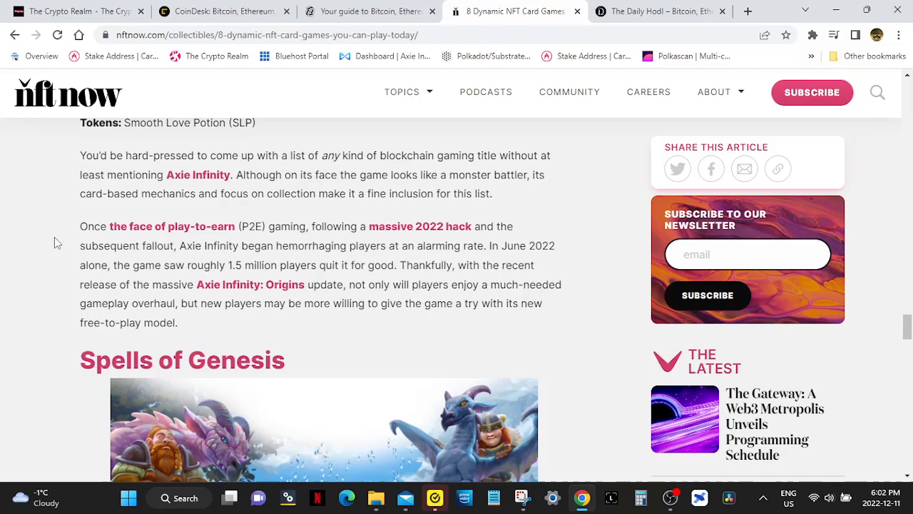
{"action": "scroll", "scroll_direction": "down", "scroll_amount": 3}
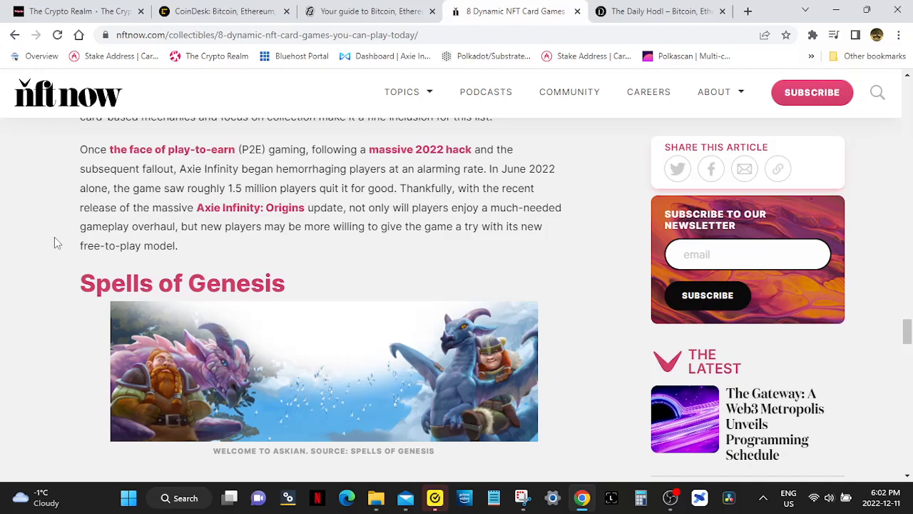
{"action": "scroll", "scroll_direction": "down", "scroll_amount": 3}
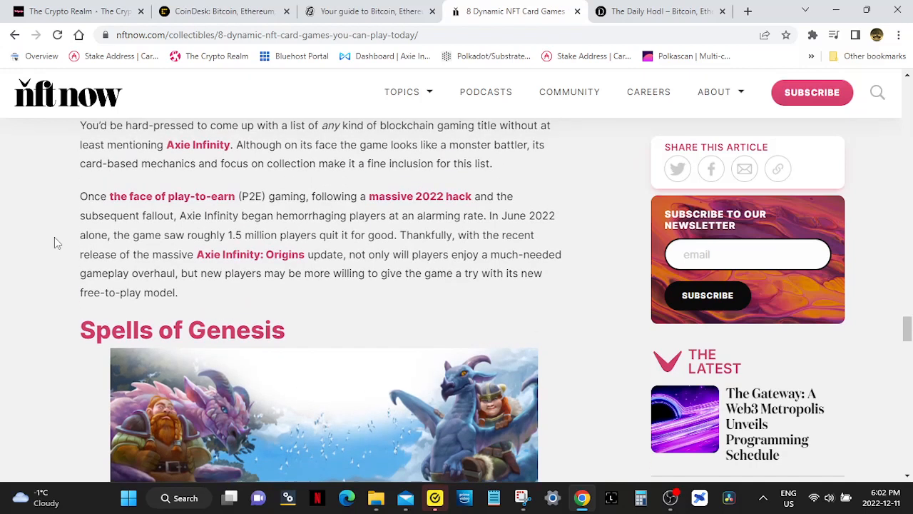
{"action": "scroll", "scroll_direction": "down", "scroll_amount": 3}
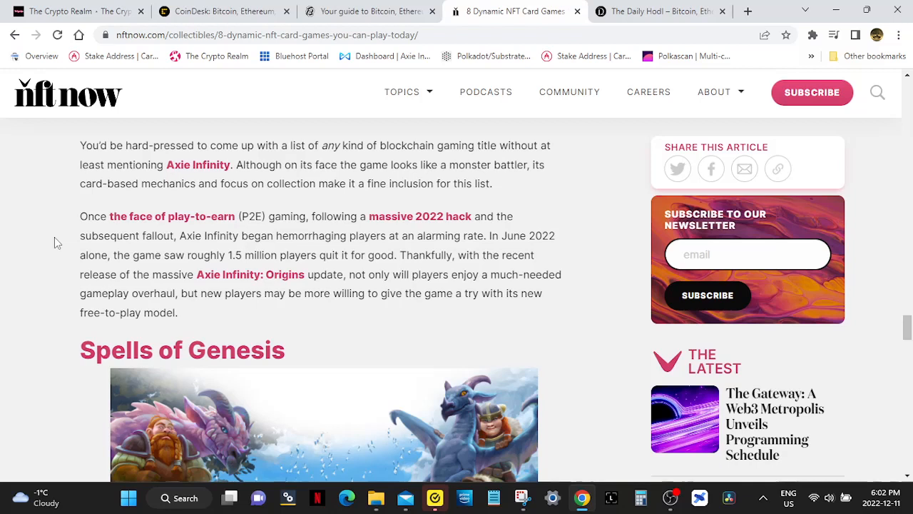
{"action": "scroll", "scroll_direction": "down", "scroll_amount": 3}
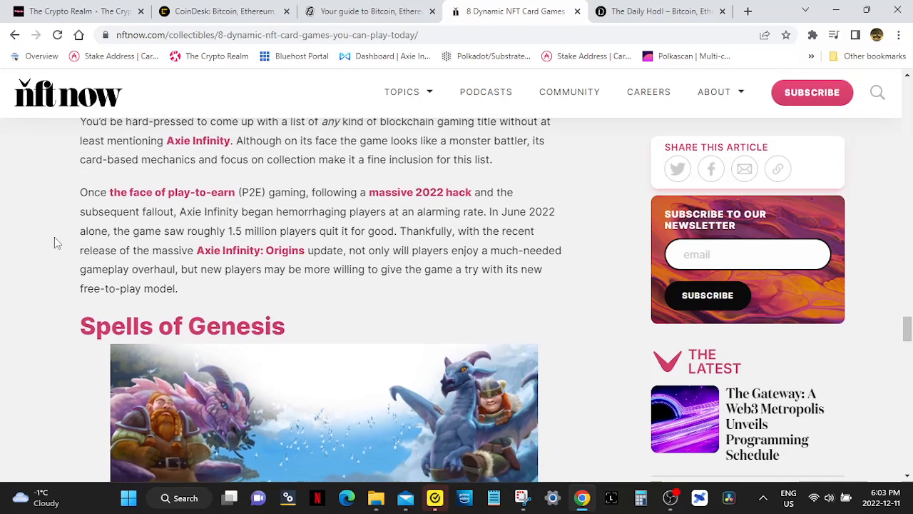
{"action": "scroll", "scroll_direction": "down", "scroll_amount": 3}
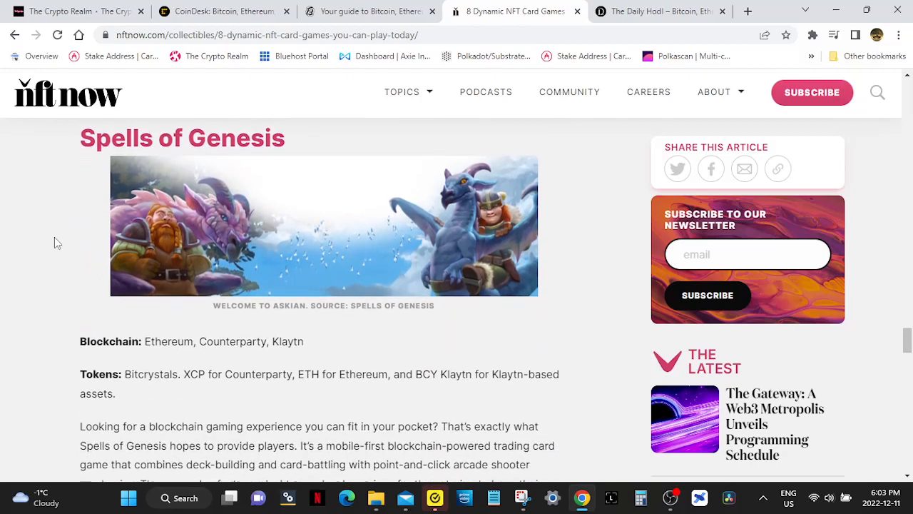
- Read the Spells of Genesis text down to the Skyweaver heading, card artwork and blockchain details
{"action": "scroll", "scroll_direction": "down", "scroll_amount": 3}
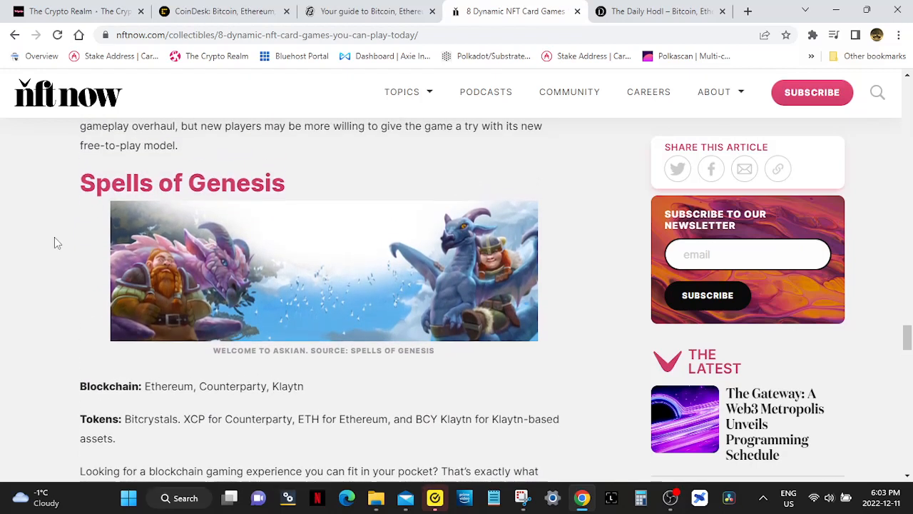
{"action": "scroll", "scroll_direction": "down", "scroll_amount": 3}
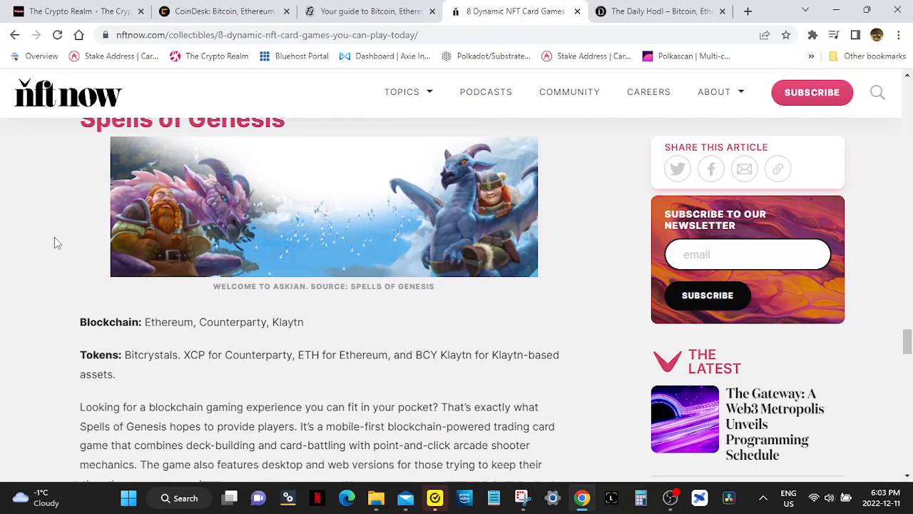
{"action": "scroll", "scroll_direction": "down", "scroll_amount": 3}
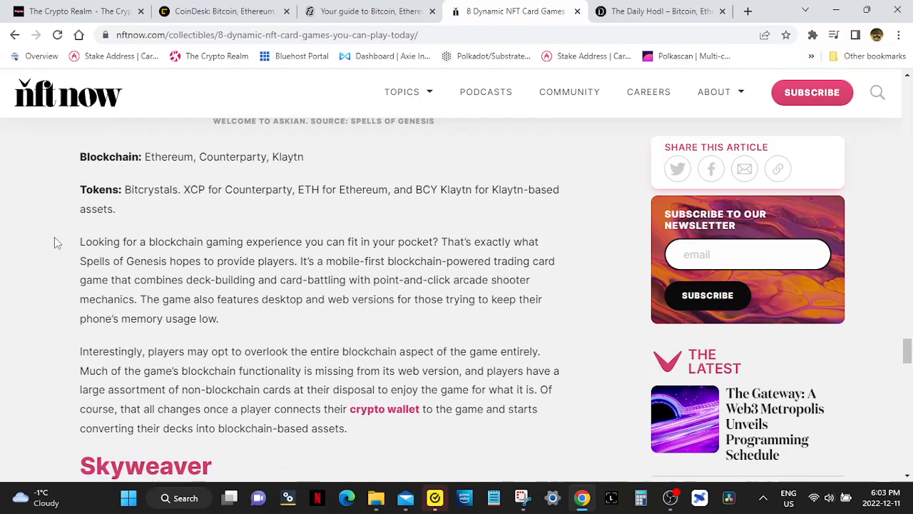
{"action": "scroll", "scroll_direction": "down", "scroll_amount": 3}
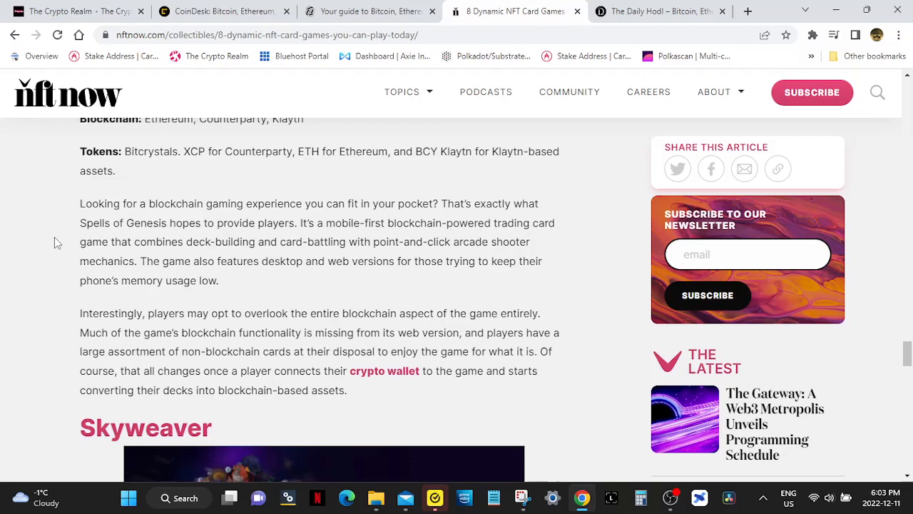
{"action": "scroll", "scroll_direction": "down", "scroll_amount": 3}
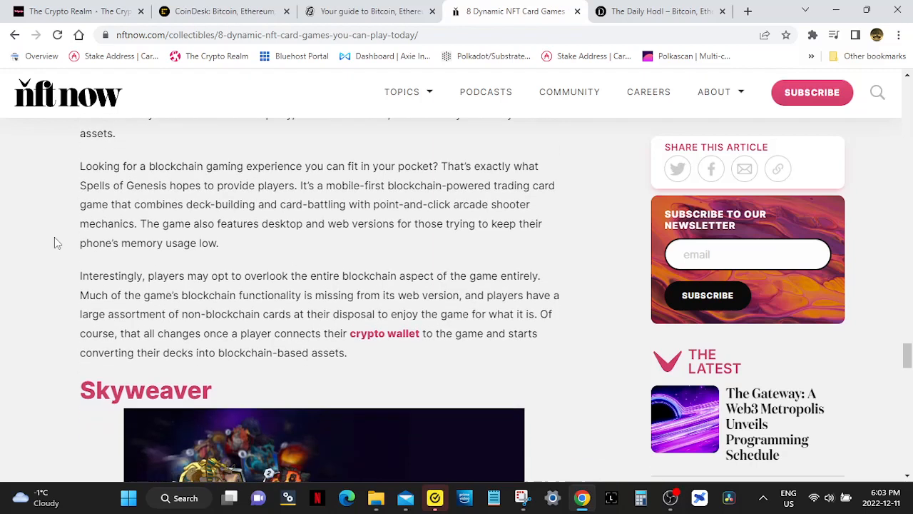
{"action": "scroll", "scroll_direction": "down", "scroll_amount": 3}
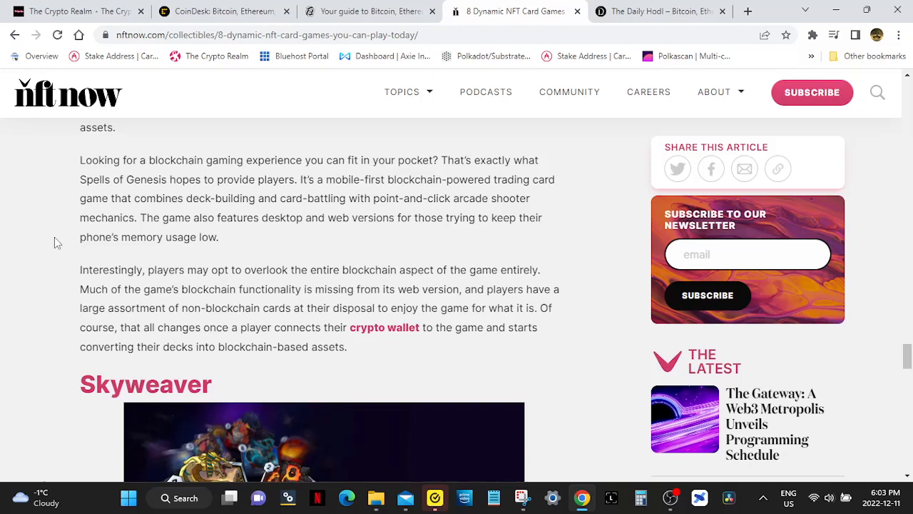
{"action": "scroll", "scroll_direction": "down", "scroll_amount": 3}
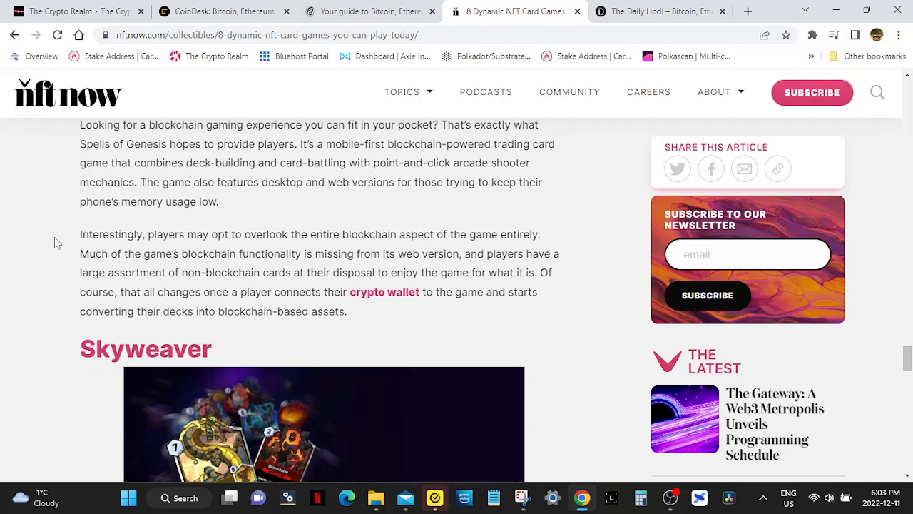
{"action": "scroll", "scroll_direction": "down", "scroll_amount": 3}
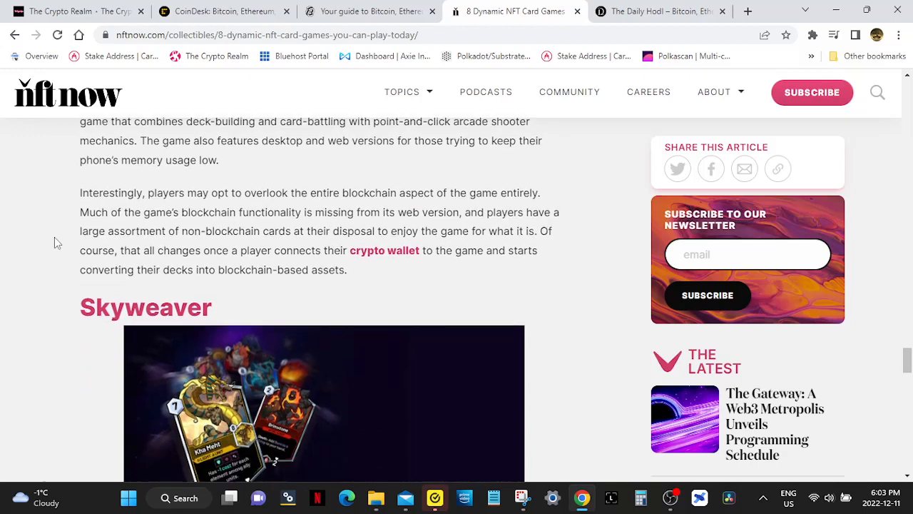
{"action": "scroll", "scroll_direction": "down", "scroll_amount": 3}
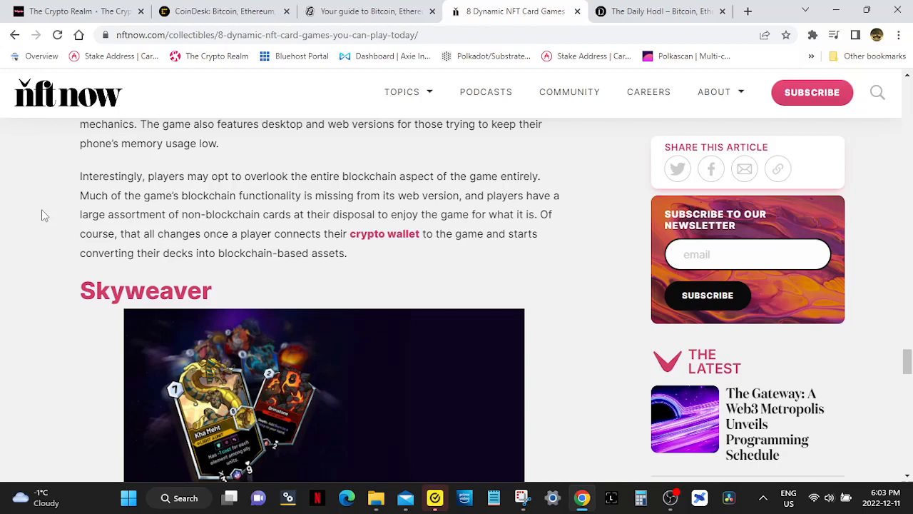
{"action": "scroll", "scroll_direction": "down", "scroll_amount": 3}
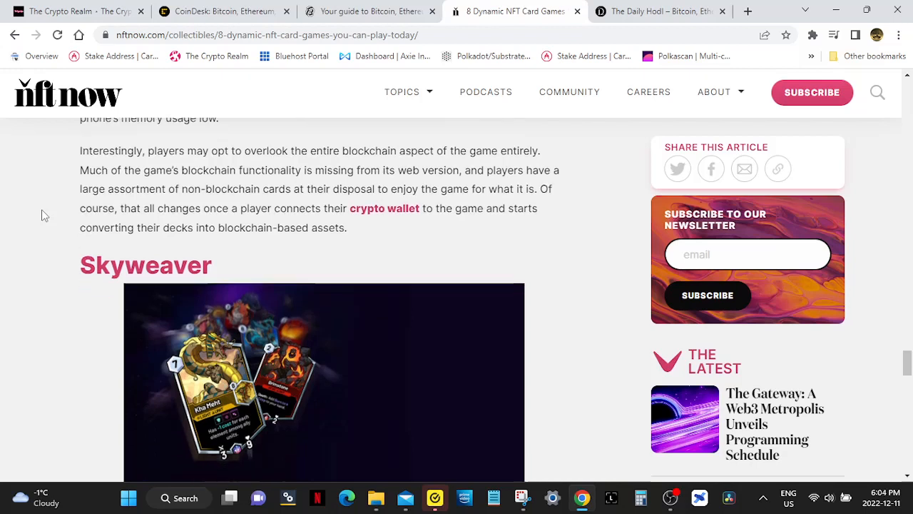
{"action": "scroll", "scroll_direction": "down", "scroll_amount": 3}
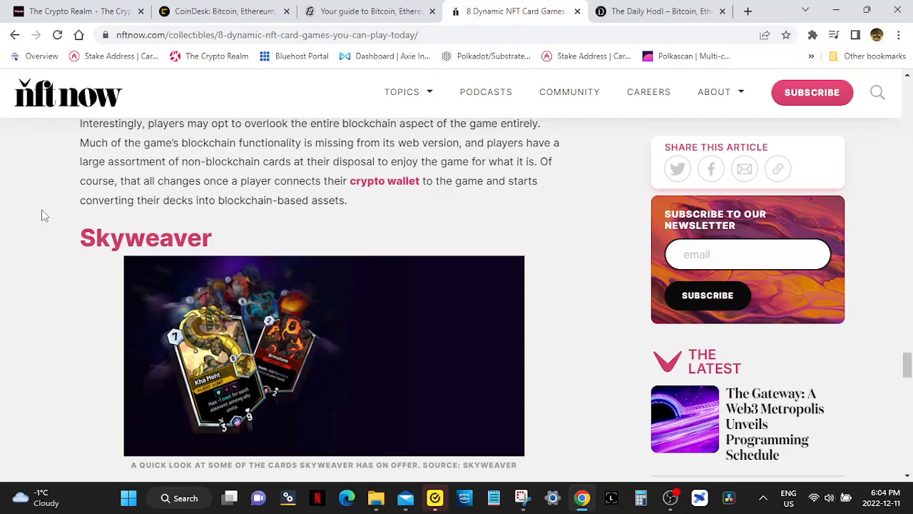
{"action": "scroll", "scroll_direction": "down", "scroll_amount": 3}
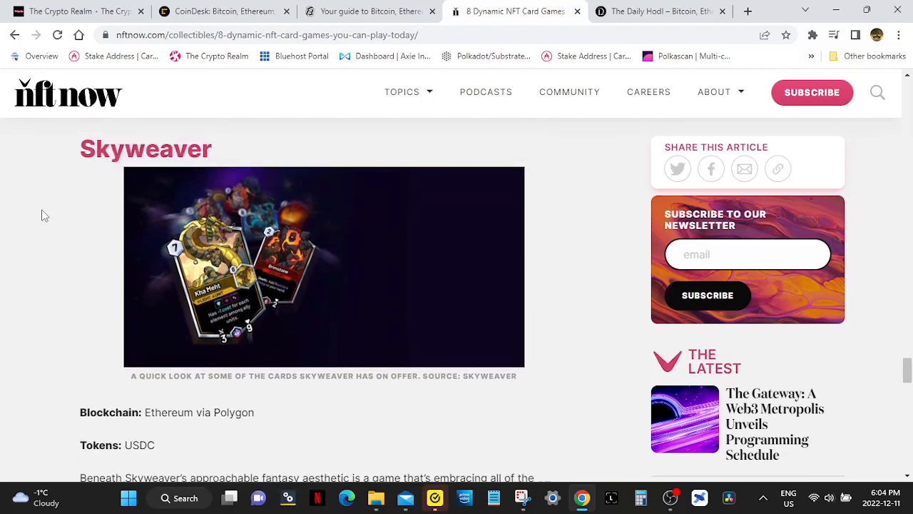
- Read Skyweaver's blockchain, token and gameplay details down to the Metropolis Origins heading and artwork
{"action": "scroll", "scroll_direction": "down", "scroll_amount": 3}
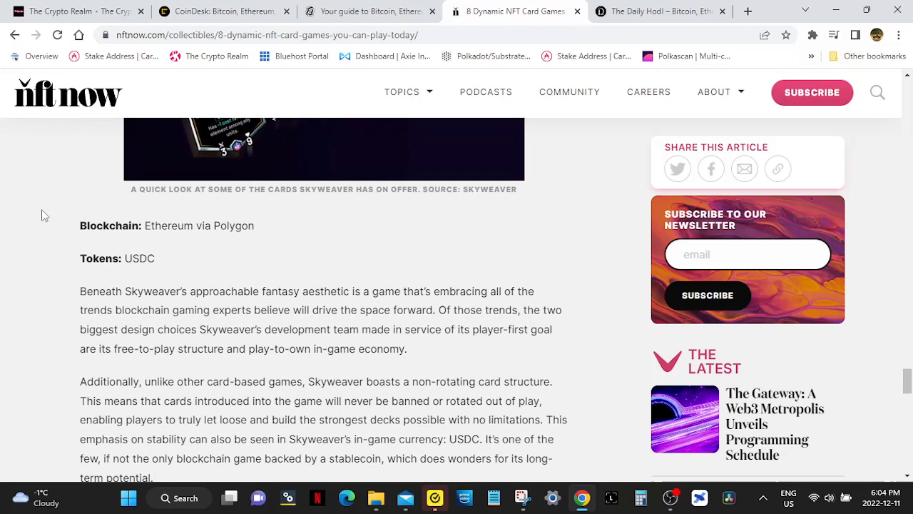
{"action": "scroll", "scroll_direction": "down", "scroll_amount": 3}
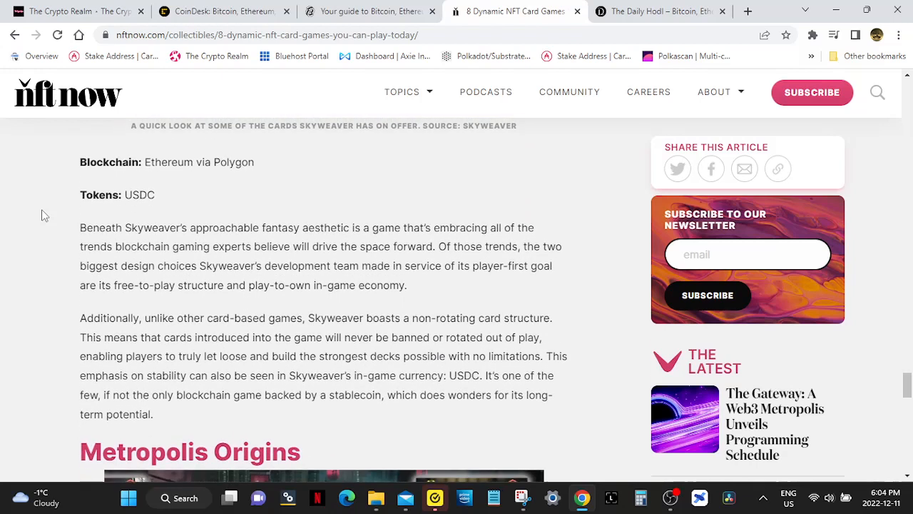
{"action": "scroll", "scroll_direction": "down", "scroll_amount": 3}
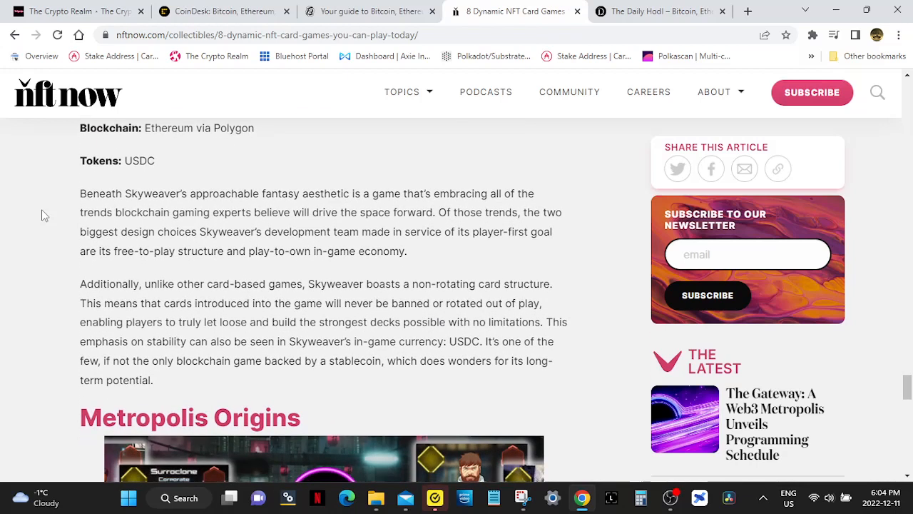
{"action": "scroll", "scroll_direction": "down", "scroll_amount": 3}
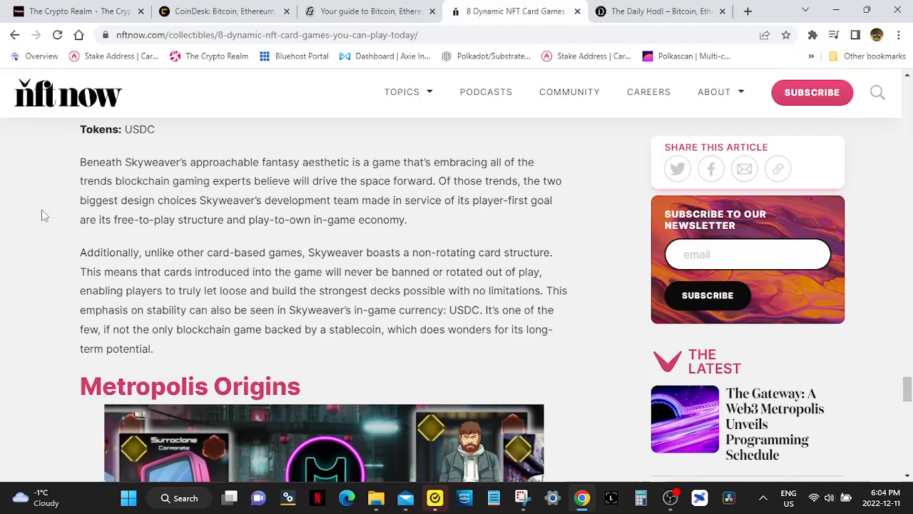
{"action": "scroll", "scroll_direction": "down", "scroll_amount": 3}
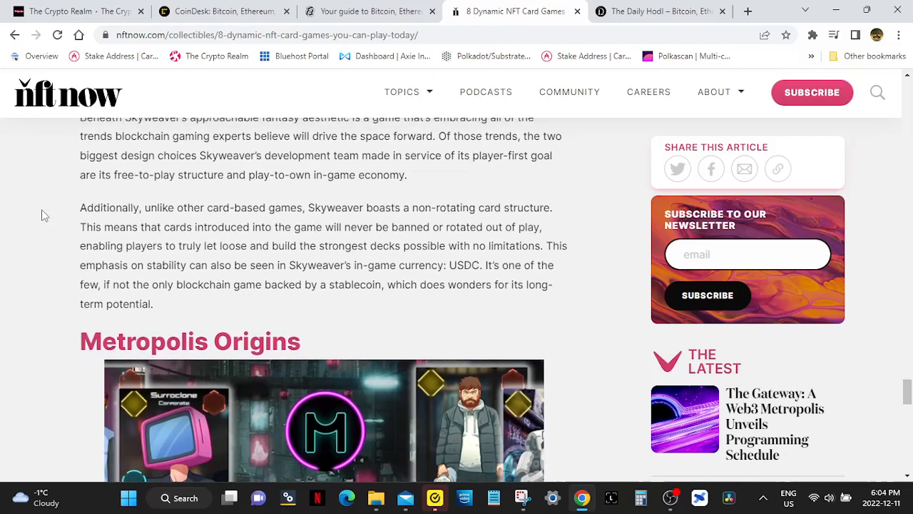
{"action": "scroll", "scroll_direction": "down", "scroll_amount": 3}
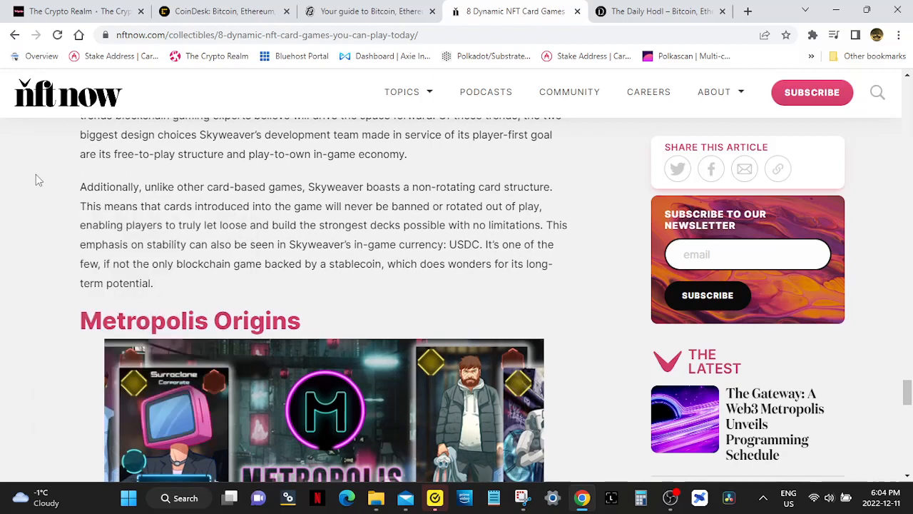
{"action": "mouse_move", "coordinate": [44, 197]}
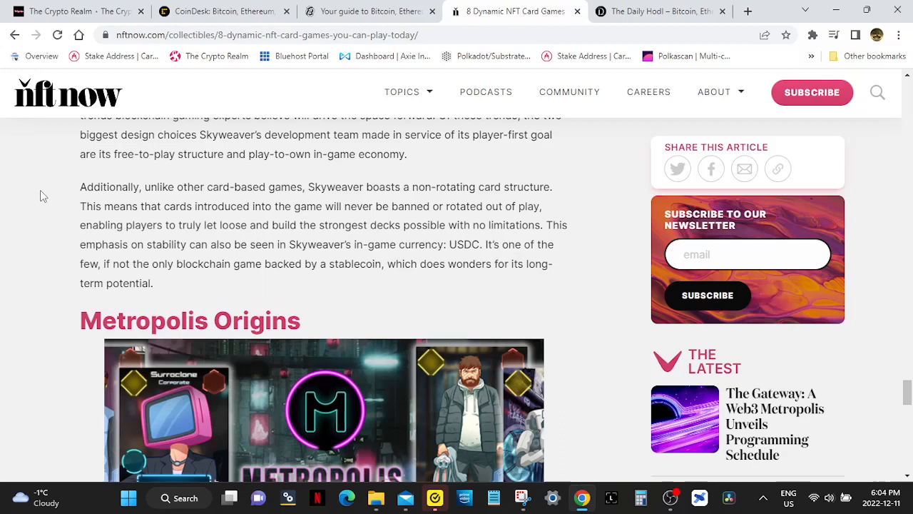
{"action": "scroll", "scroll_direction": "down", "scroll_amount": 3}
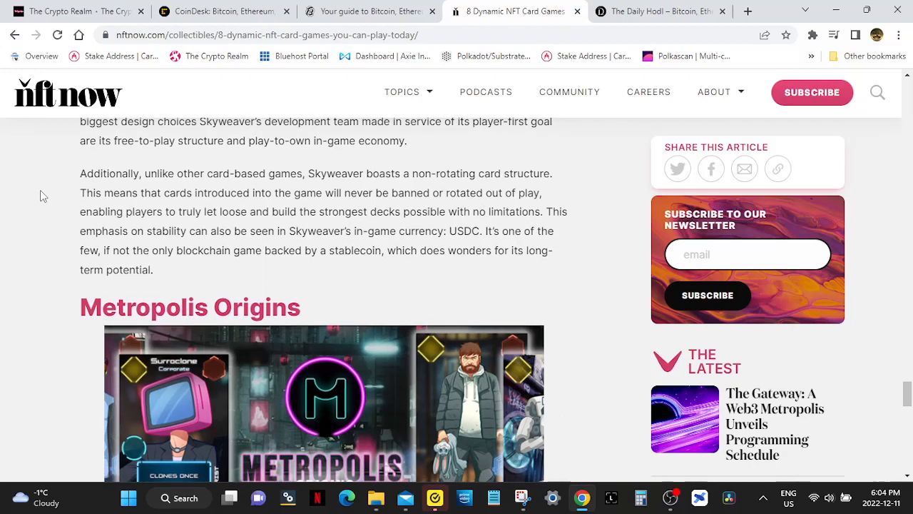
{"action": "scroll", "scroll_direction": "down", "scroll_amount": 3}
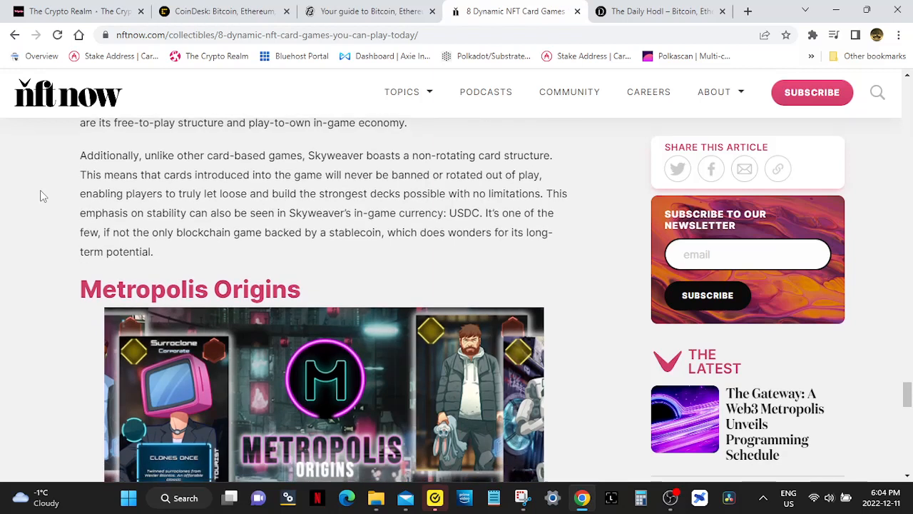
- Dismiss the stray context menu and scroll to the Metropolis Origins image and caption
{"action": "right_click", "coordinate": [43, 195]}
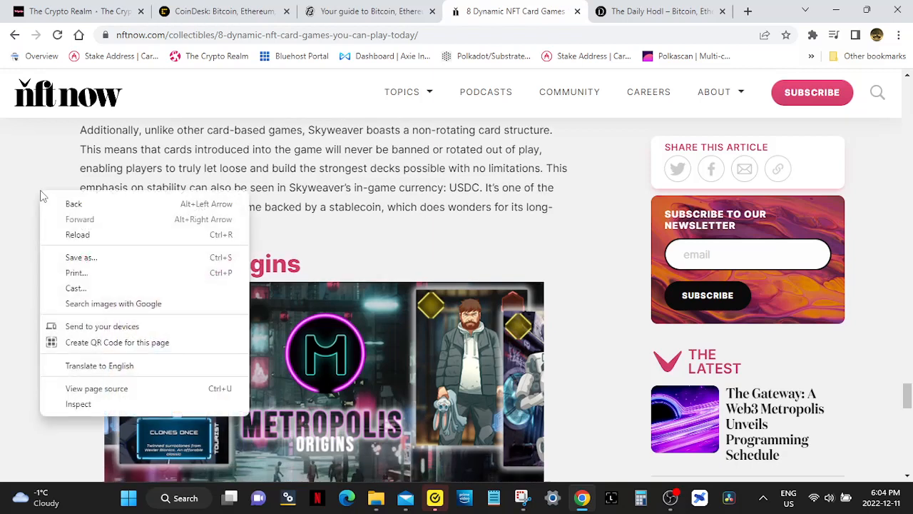
{"action": "left_click", "coordinate": [42, 216]}
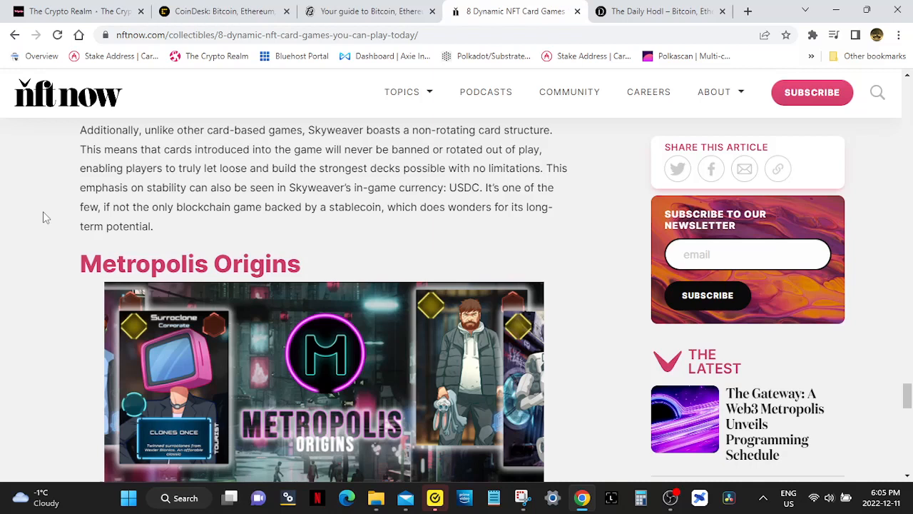
{"action": "scroll", "scroll_direction": "down", "scroll_amount": 3}
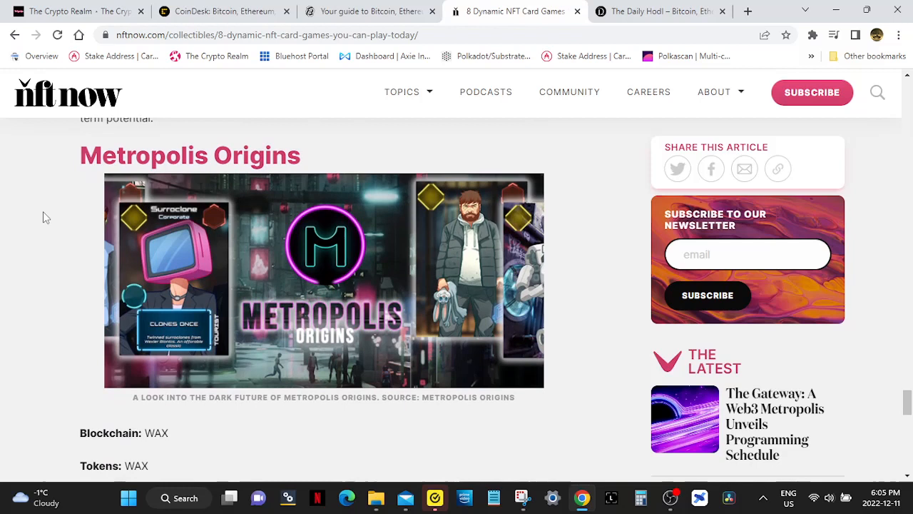
- Read the Metropolis Origins section and WAX details down to the newsletter sign-up box
{"action": "scroll", "scroll_direction": "down", "scroll_amount": 3}
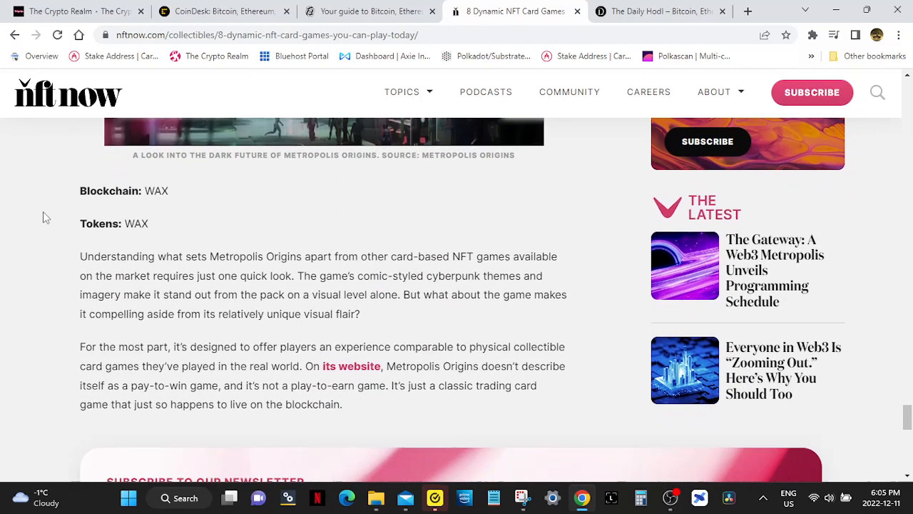
{"action": "scroll", "scroll_direction": "down", "scroll_amount": 3}
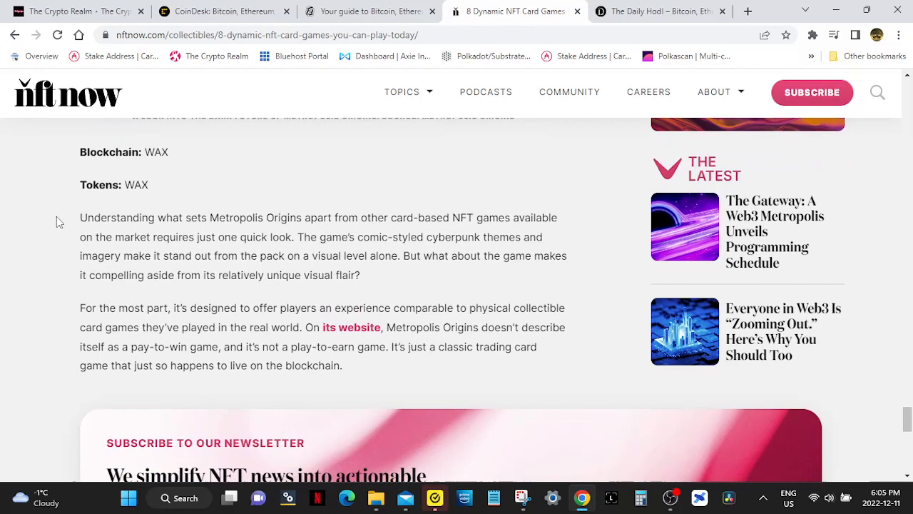
{"action": "scroll", "scroll_direction": "down", "scroll_amount": 3}
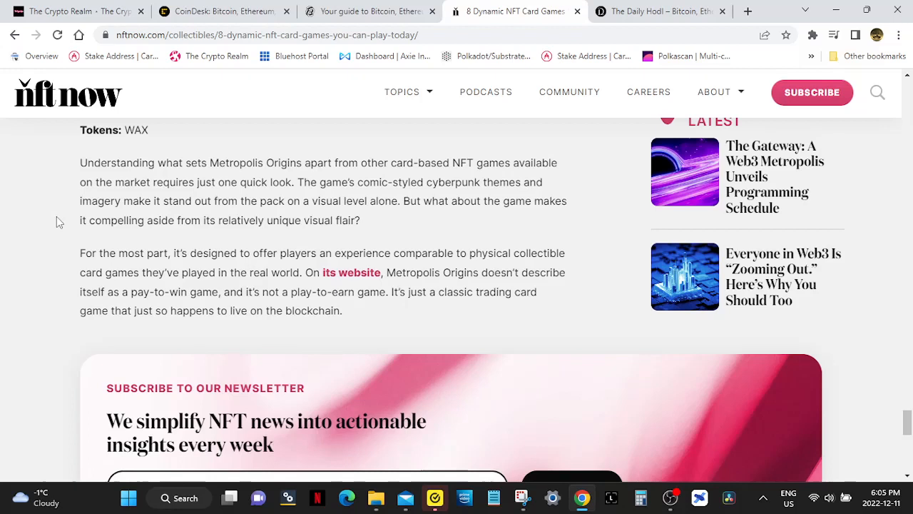
{"action": "scroll", "scroll_direction": "down", "scroll_amount": 3}
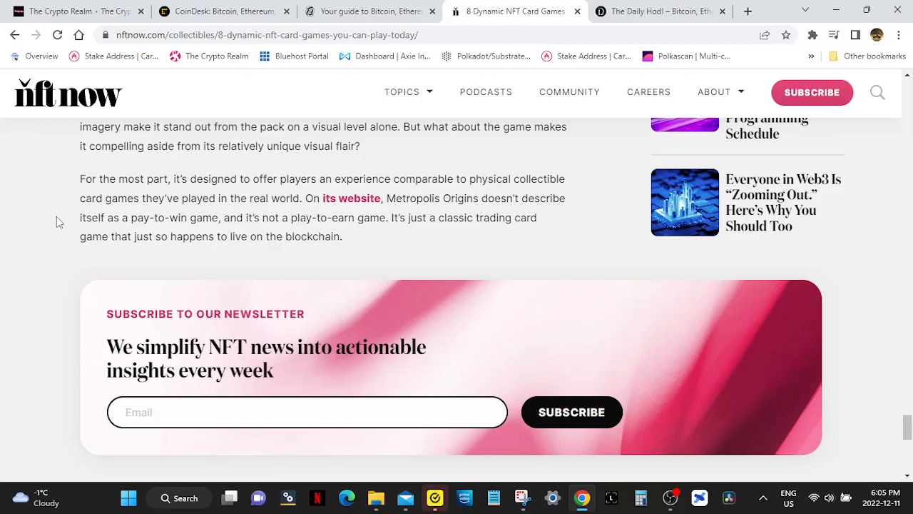
{"action": "scroll", "scroll_direction": "down", "scroll_amount": 3}
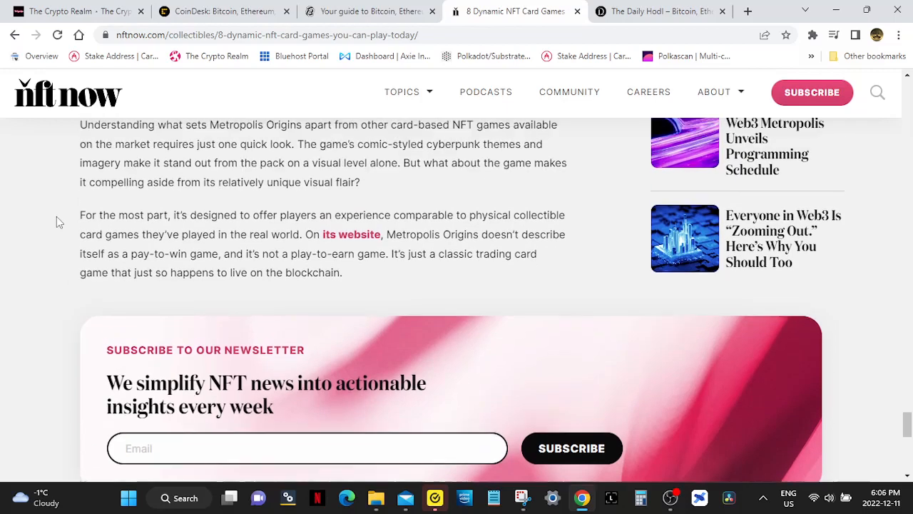
{"action": "scroll", "scroll_direction": "up", "scroll_amount": 3}
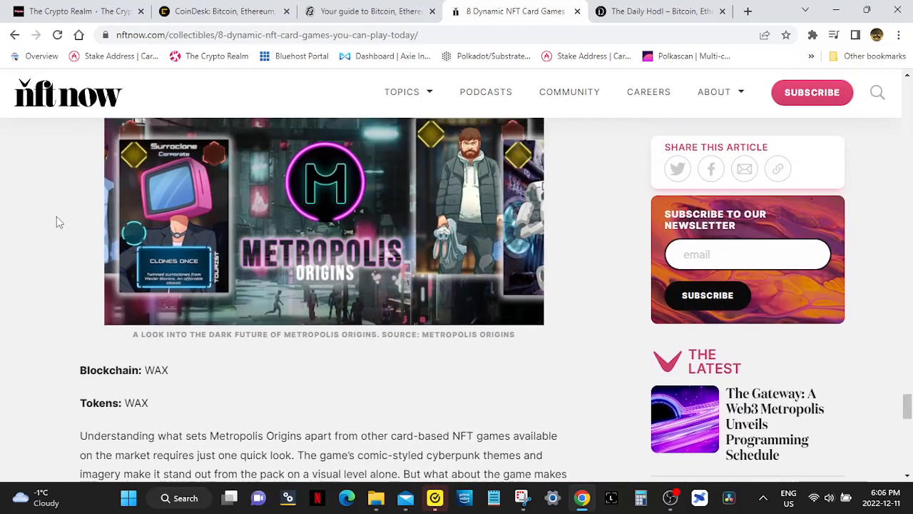
{"action": "scroll", "scroll_direction": "down", "scroll_amount": 3}
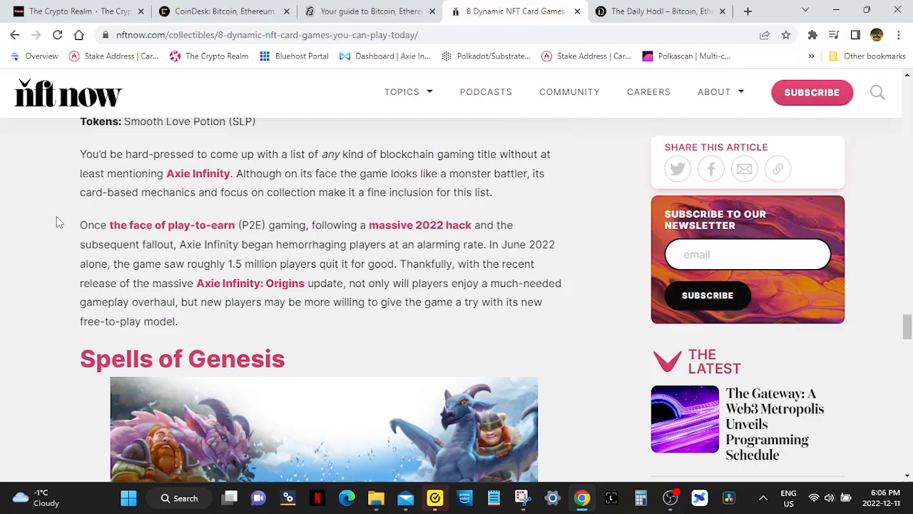
{"action": "scroll", "scroll_direction": "down", "scroll_amount": 3}
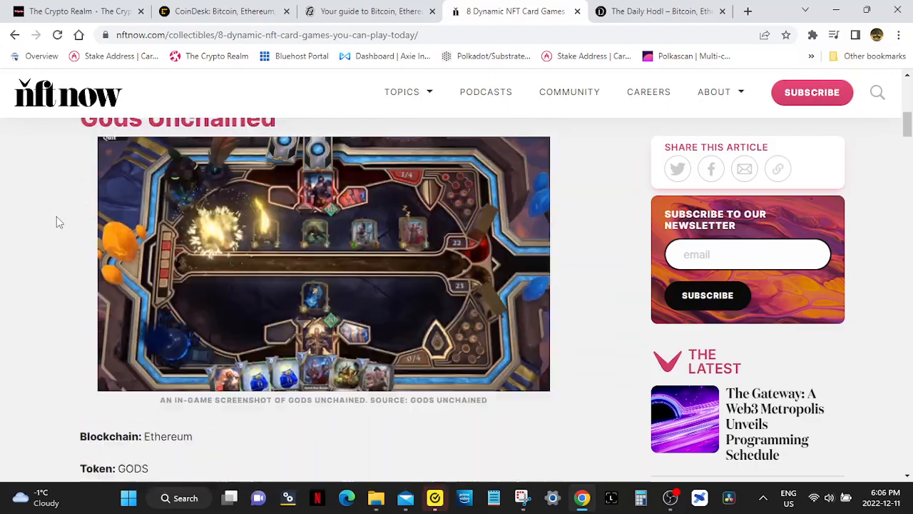
- Switch to The Crypto Realm homepage tab
{"action": "left_click", "coordinate": [72, 11]}
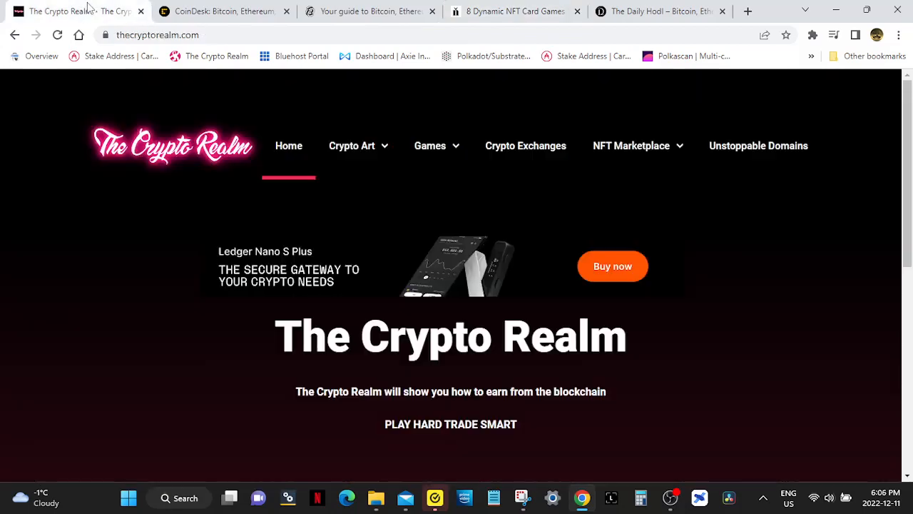